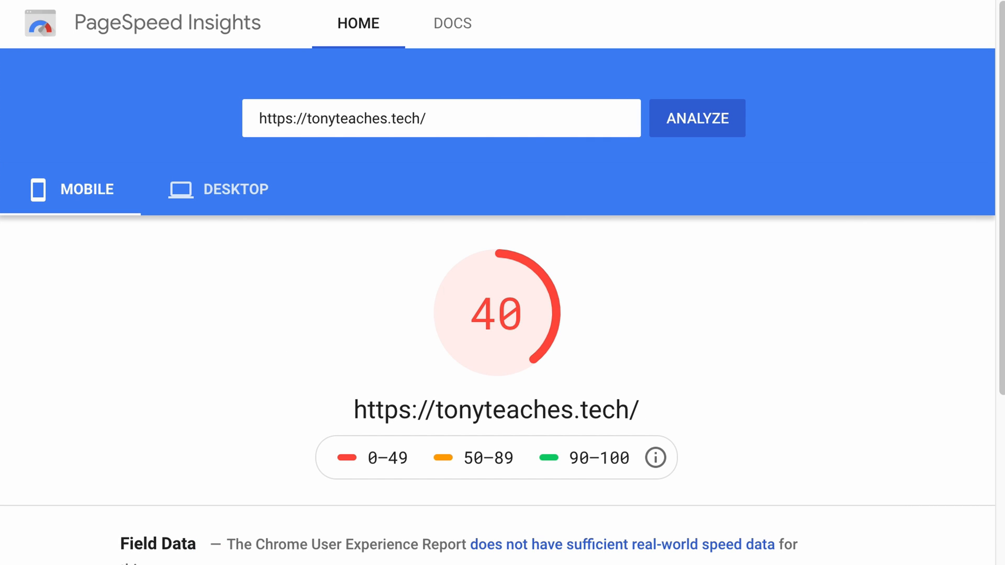
left_click(709, 119)
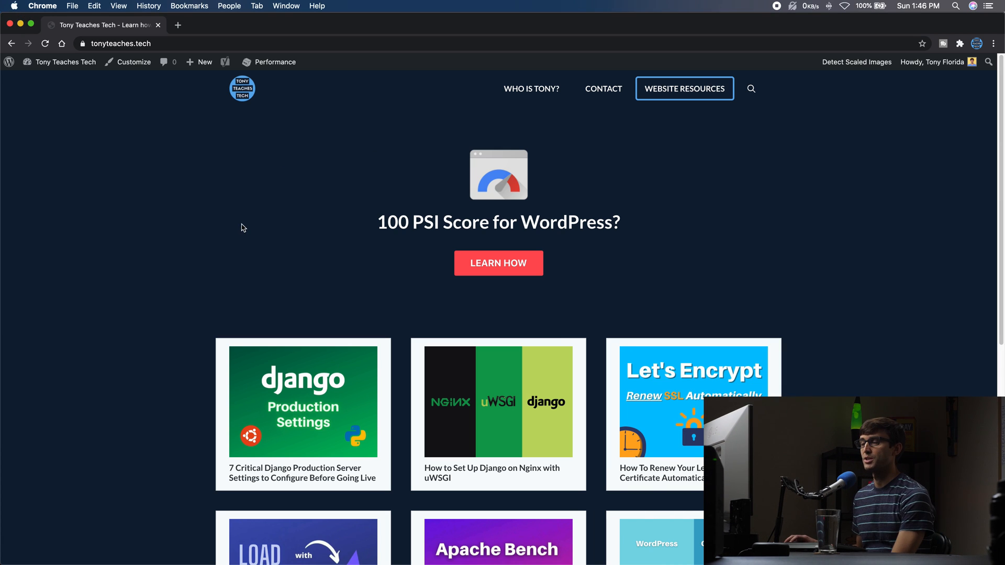
mouse_move(217, 194)
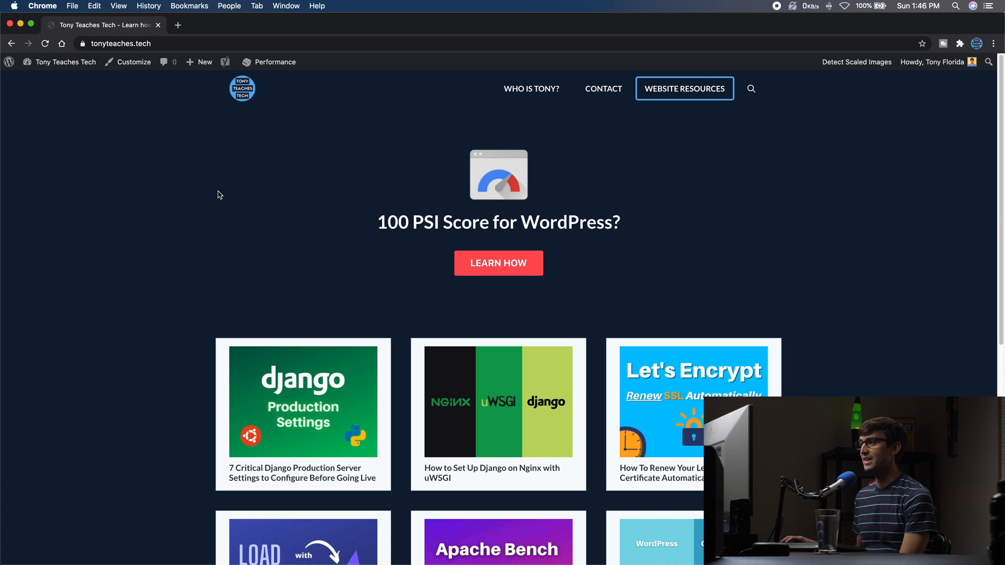
mouse_move(220, 190)
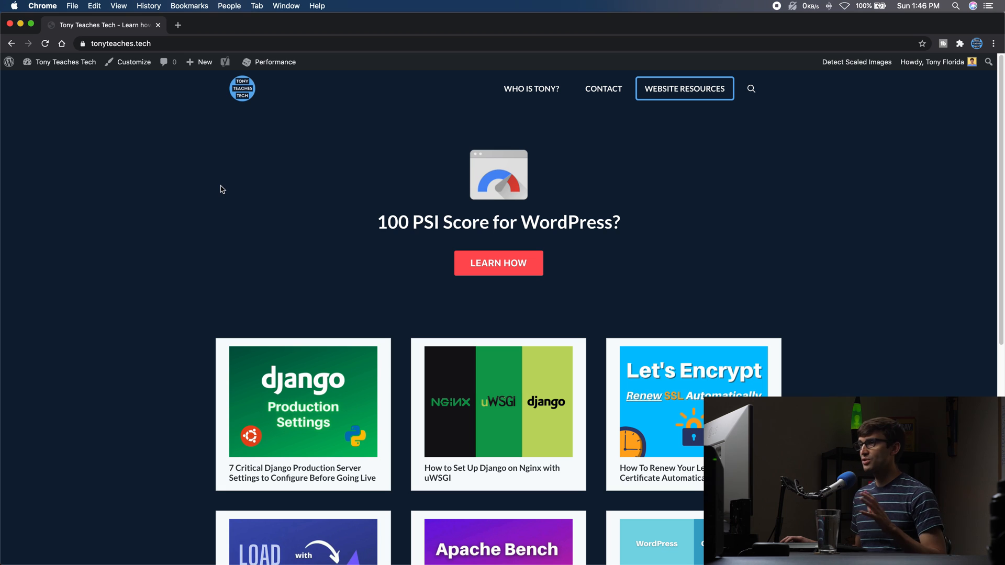
mouse_move(290, 227)
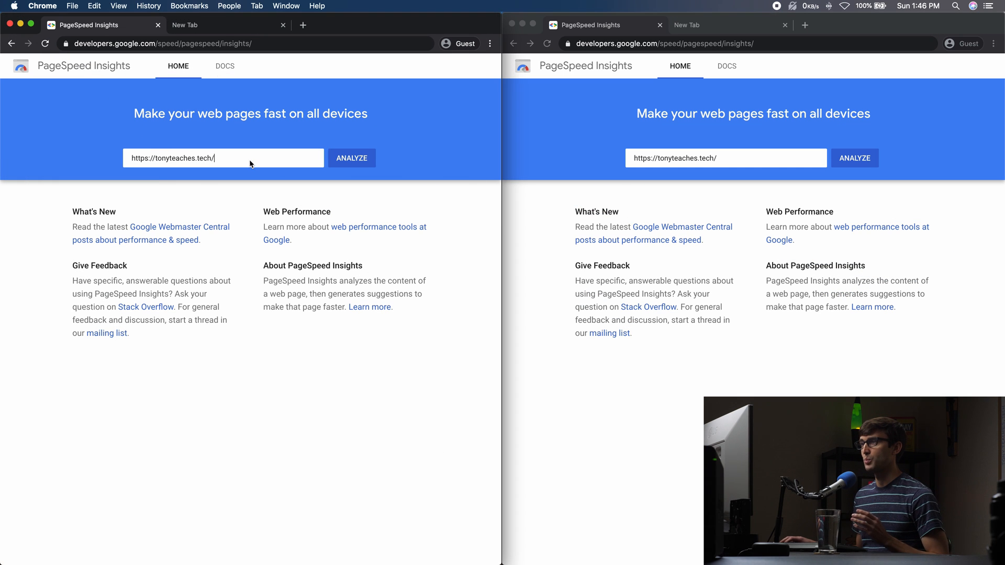
Step: Analyze tonyteaches.tech in the left window, review the 34 mobile score, and return to the site
left_click(352, 158)
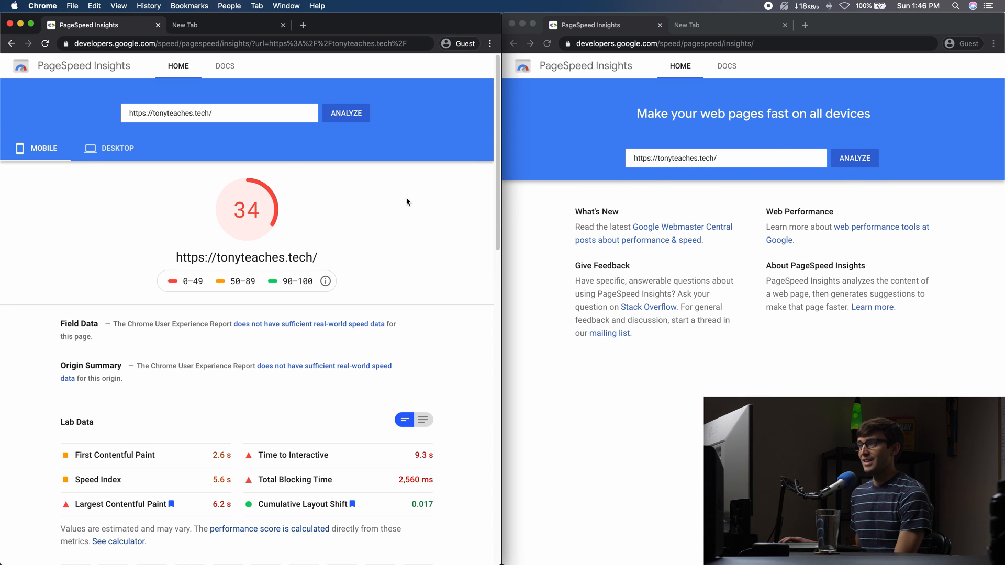
mouse_move(369, 186)
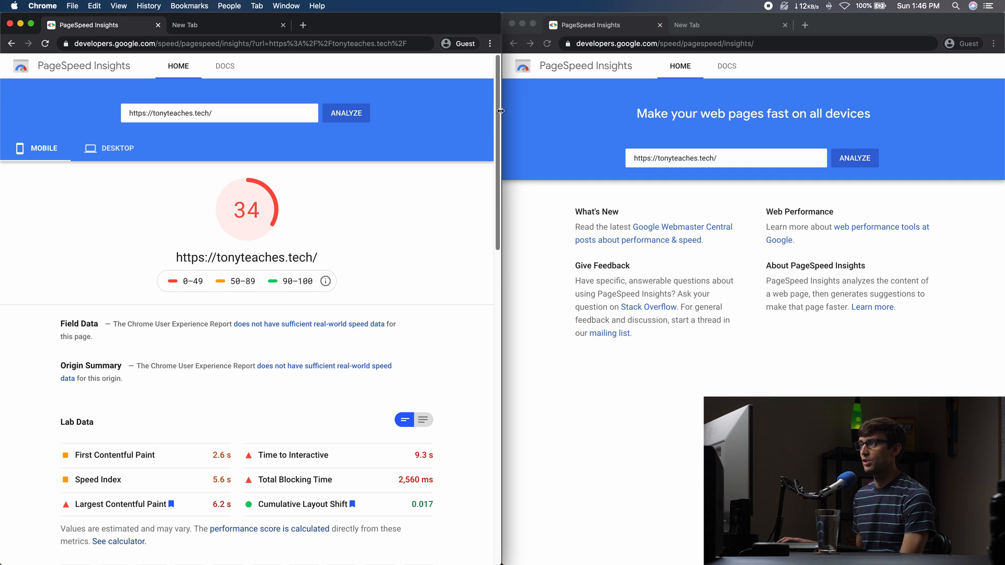
scroll("down", 3)
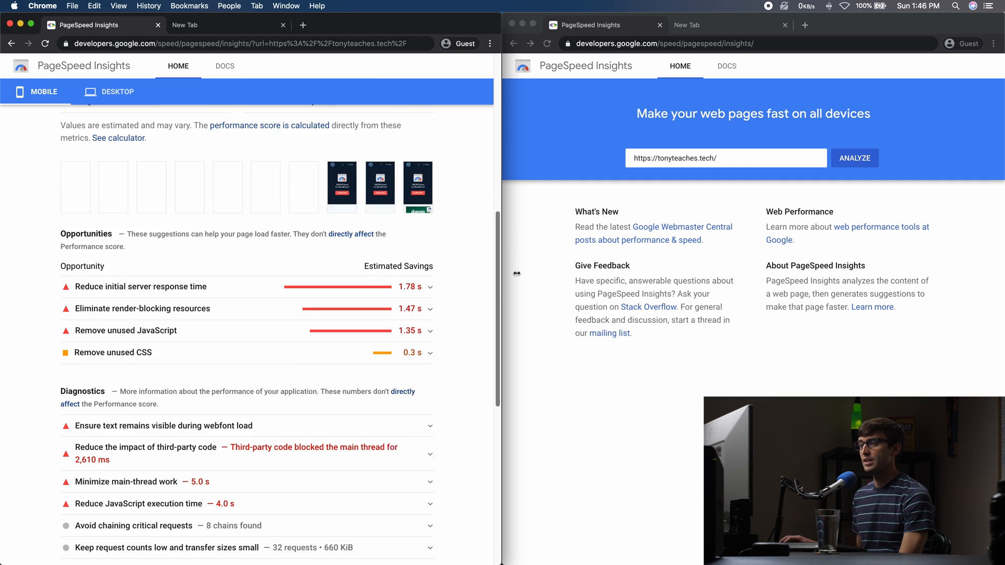
scroll("down", 3)
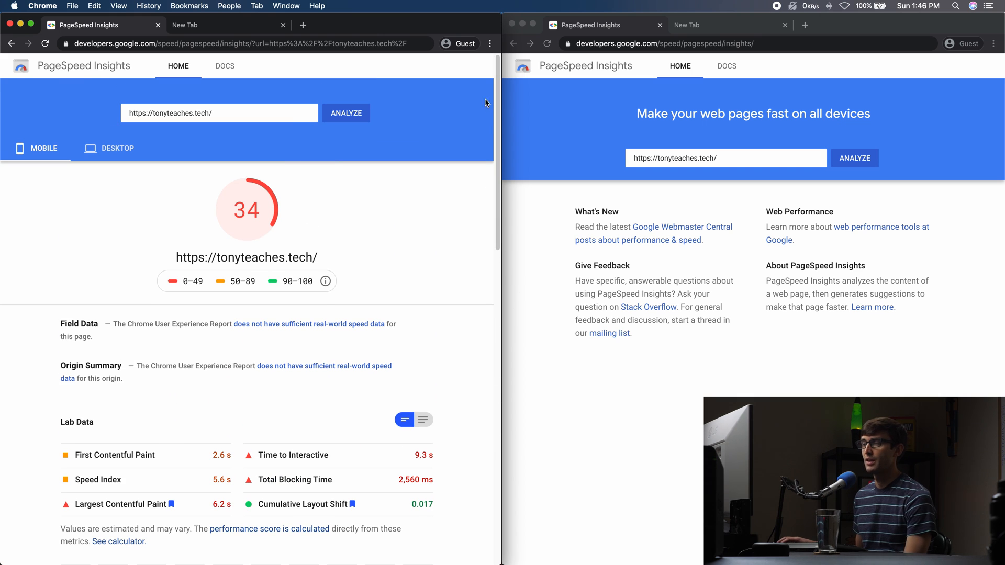
left_click(224, 24)
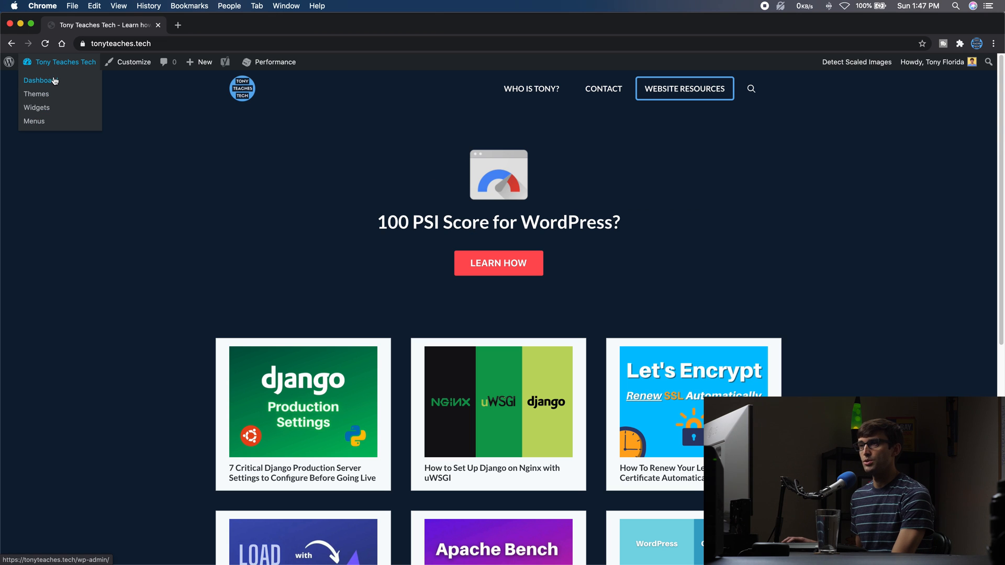
Step: Activate Perfmatters from Installed Plugins and empty the page cache, leaving all ten plugins active
left_click(41, 80)
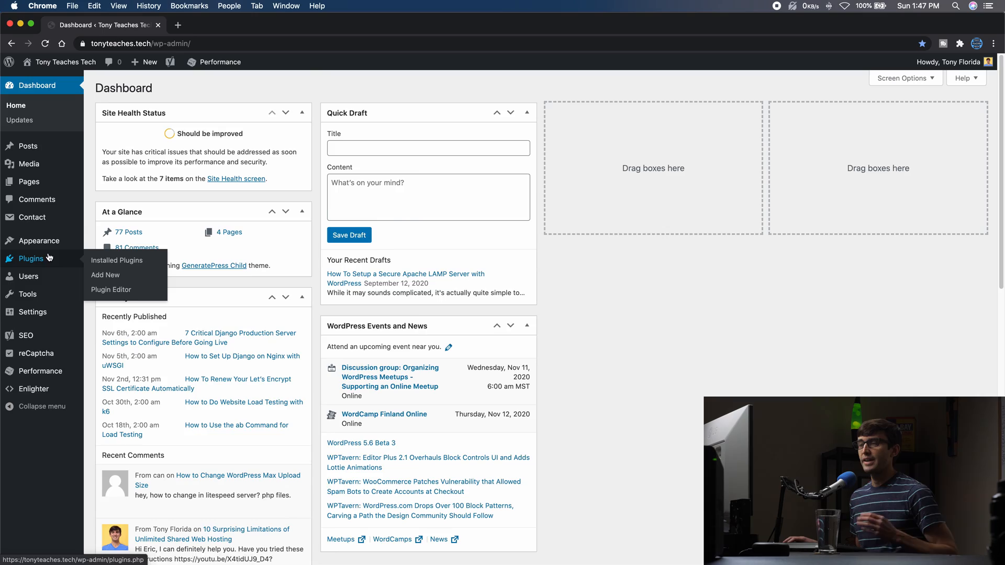
left_click(116, 261)
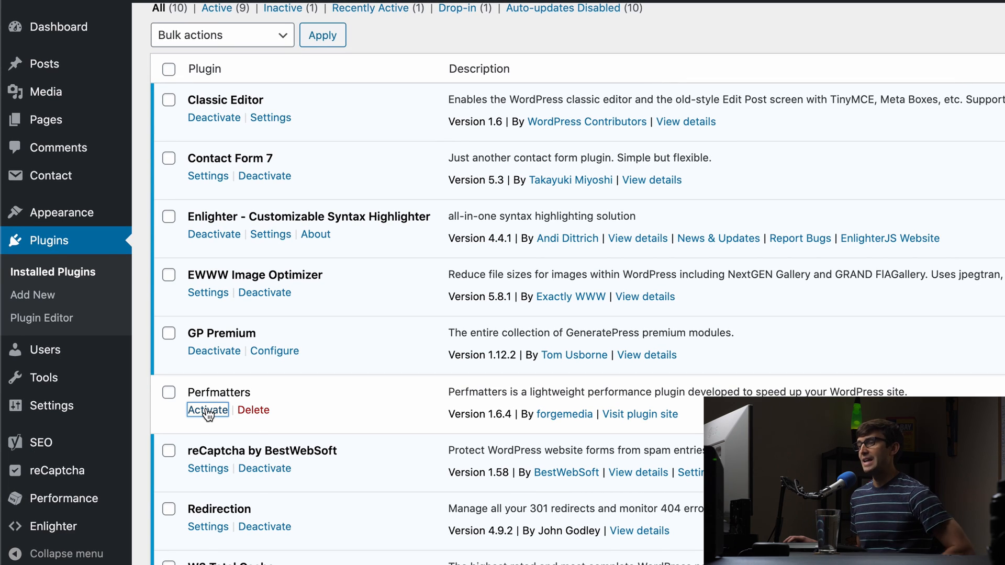
left_click(207, 410)
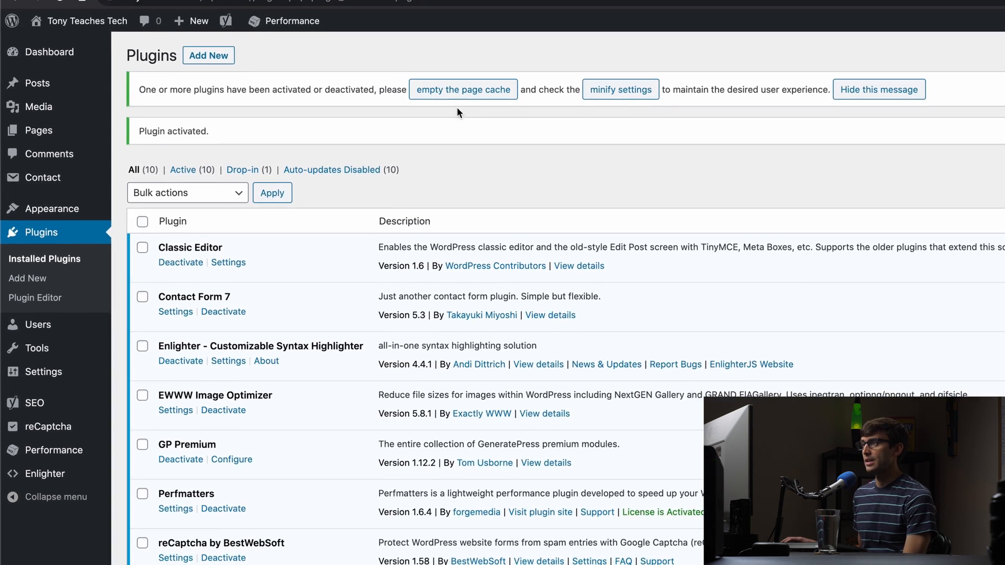
left_click(463, 89)
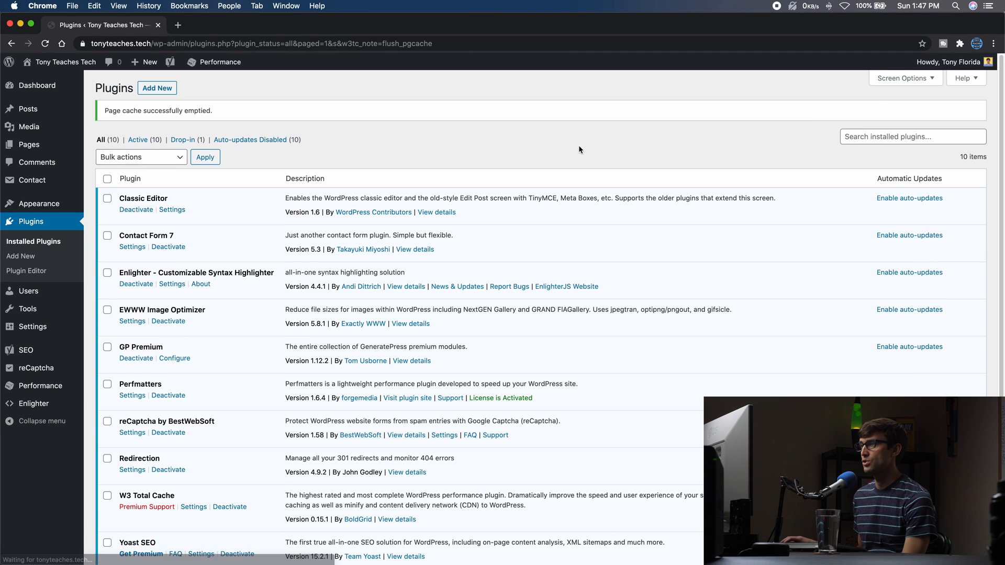
scroll("down", 3)
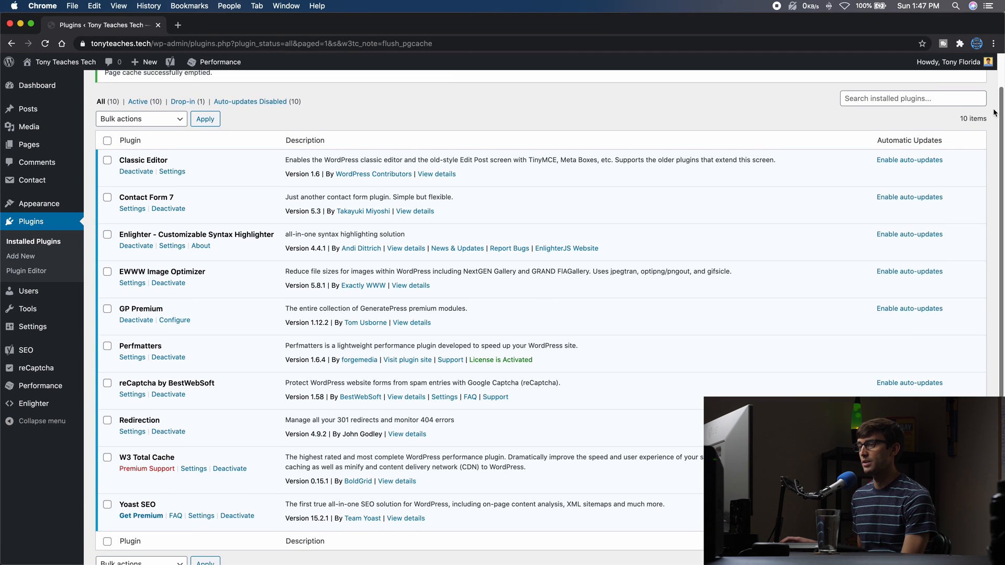
scroll("down", 3)
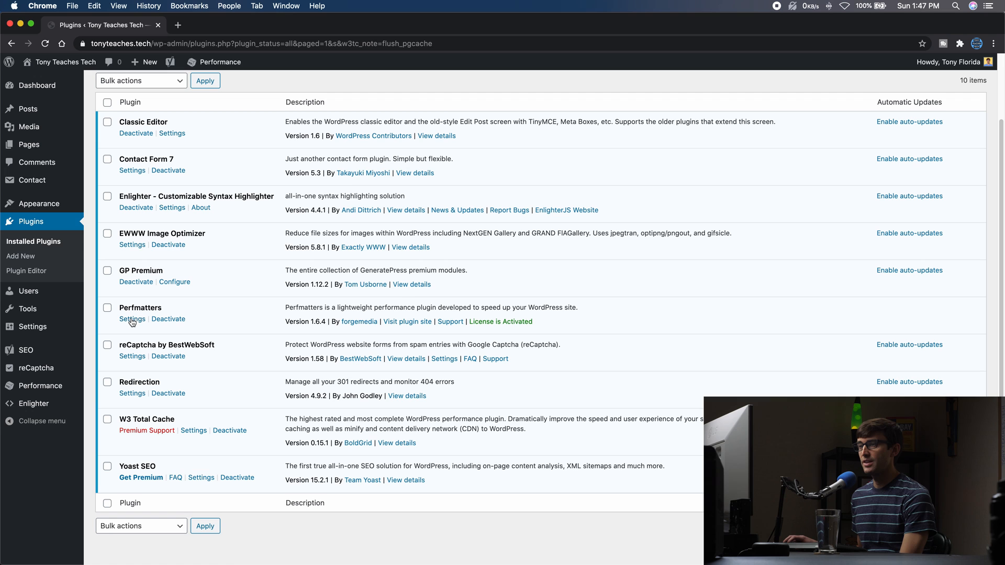
left_click(132, 319)
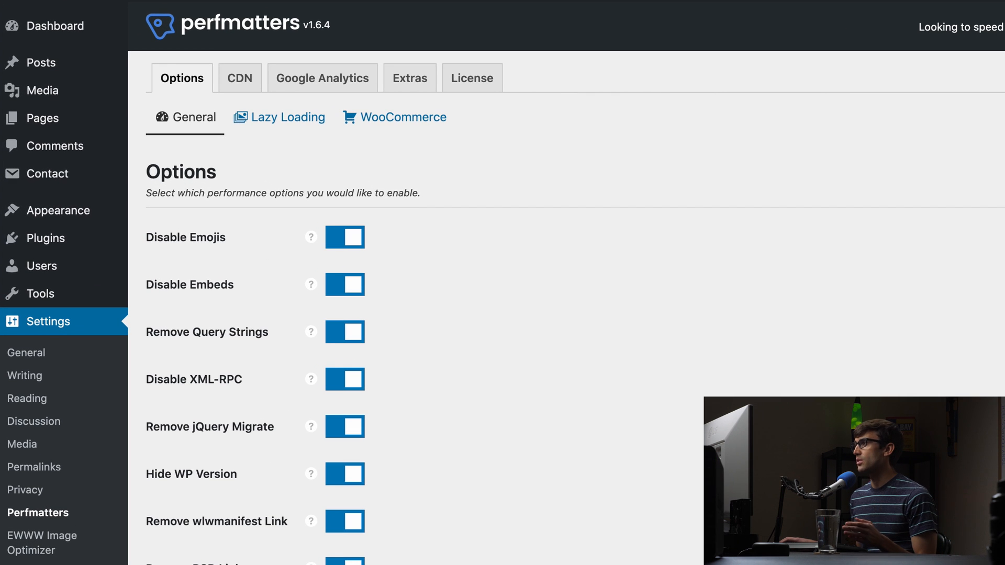
scroll("down", 3)
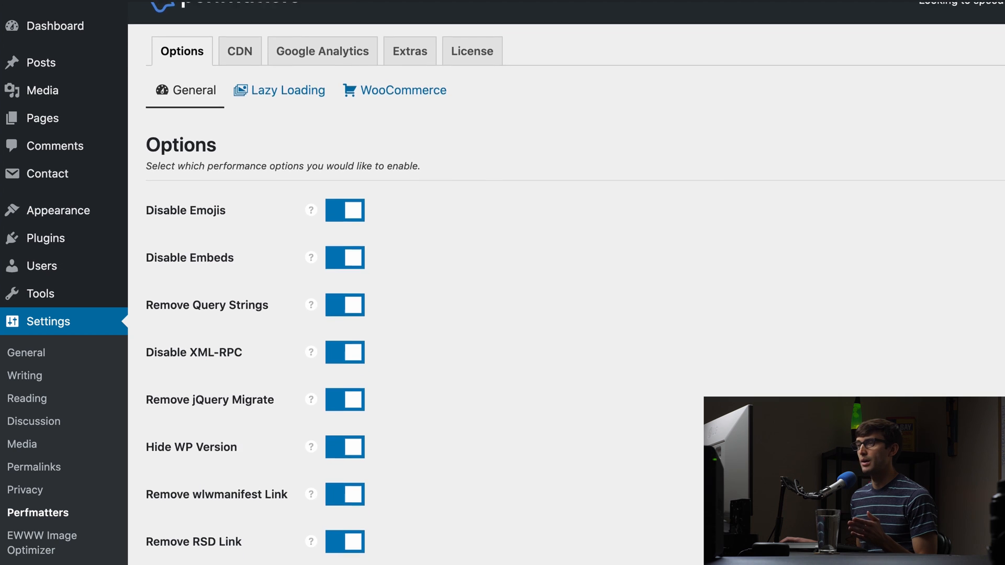
scroll("down", 3)
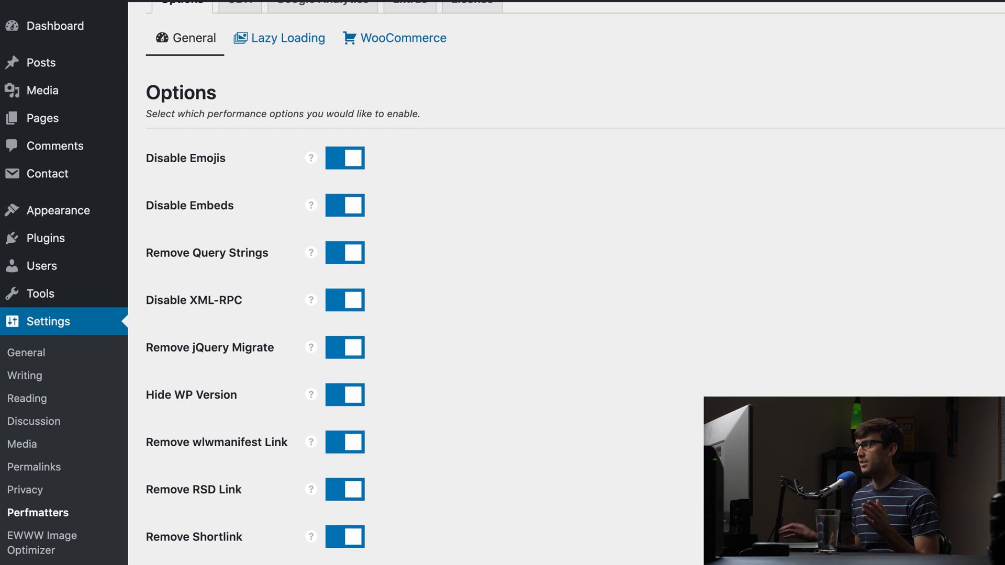
scroll("down", 3)
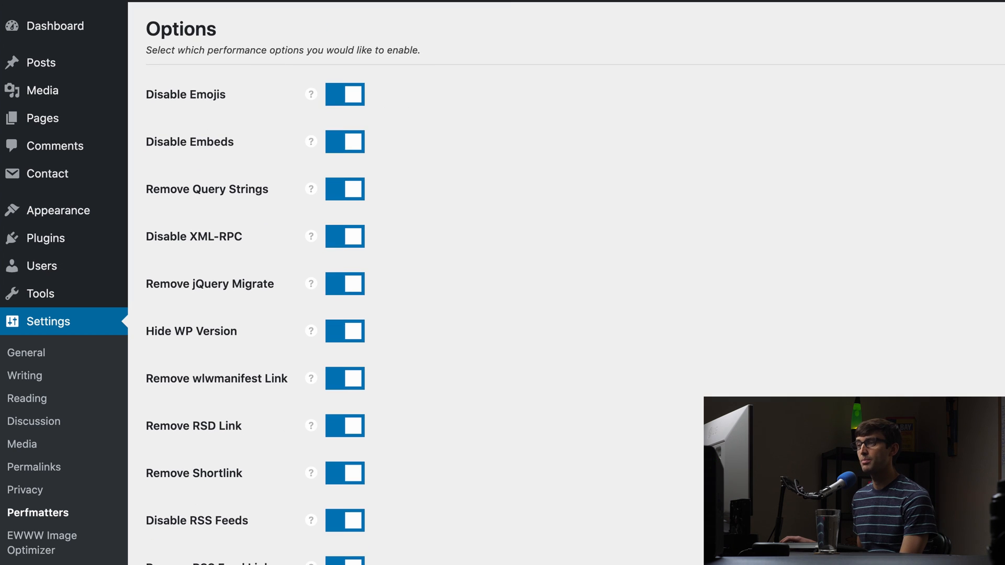
scroll("down", 3)
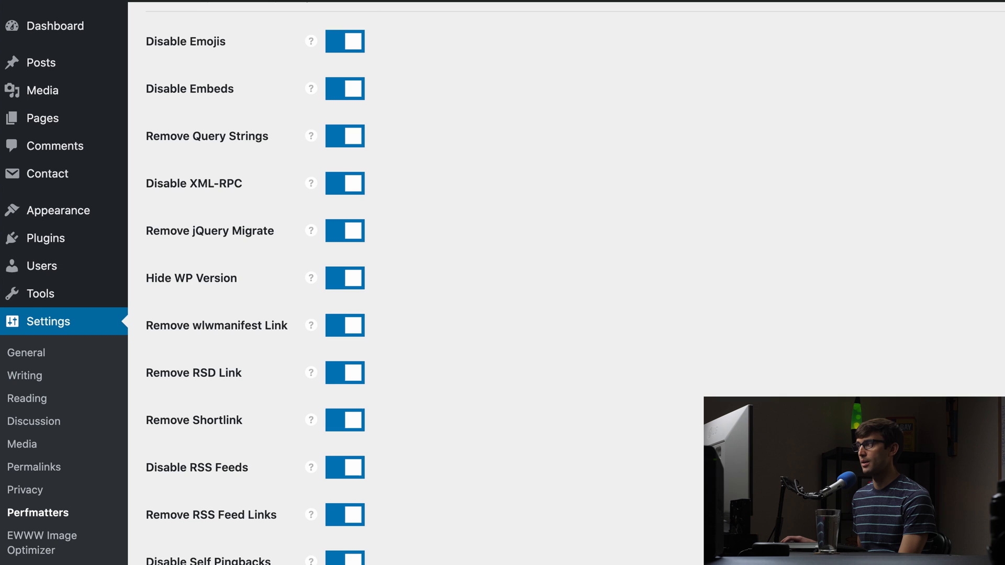
scroll("down", 3)
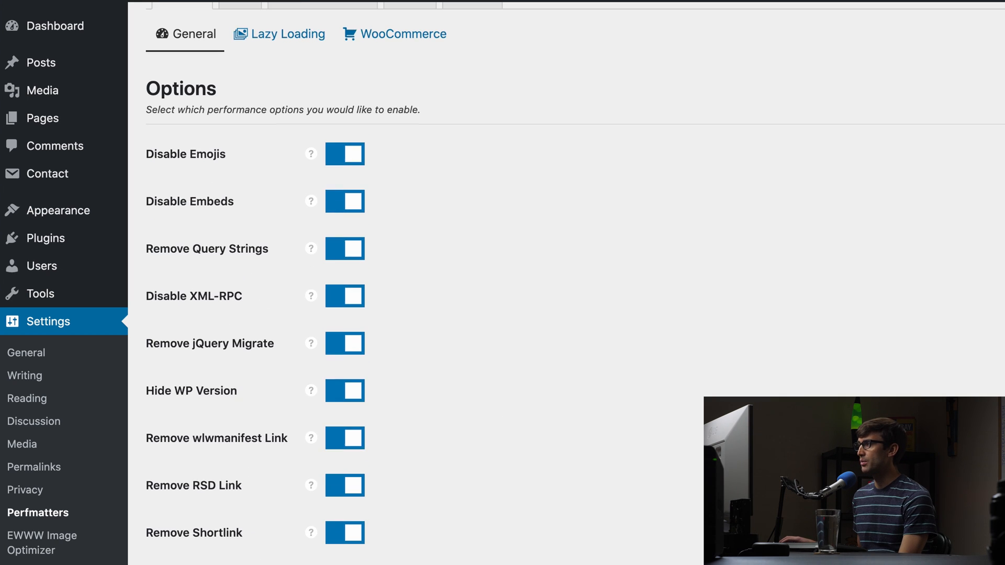
scroll("down", 3)
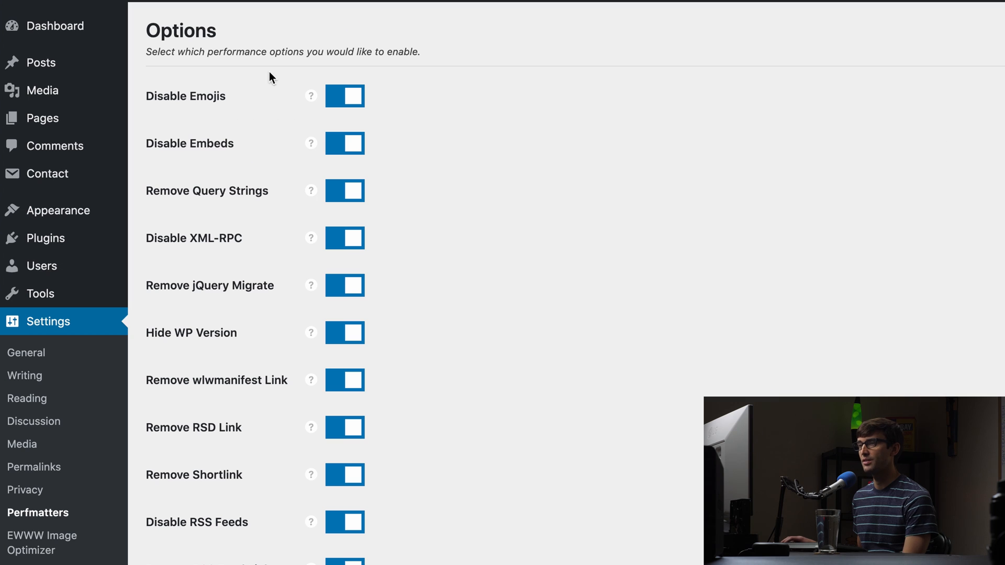
mouse_move(273, 278)
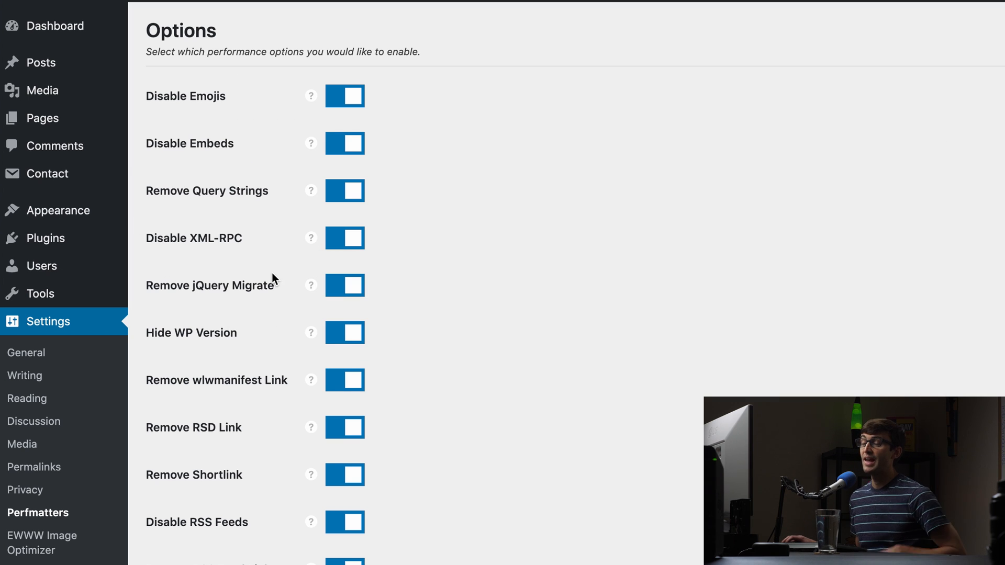
mouse_move(310, 278)
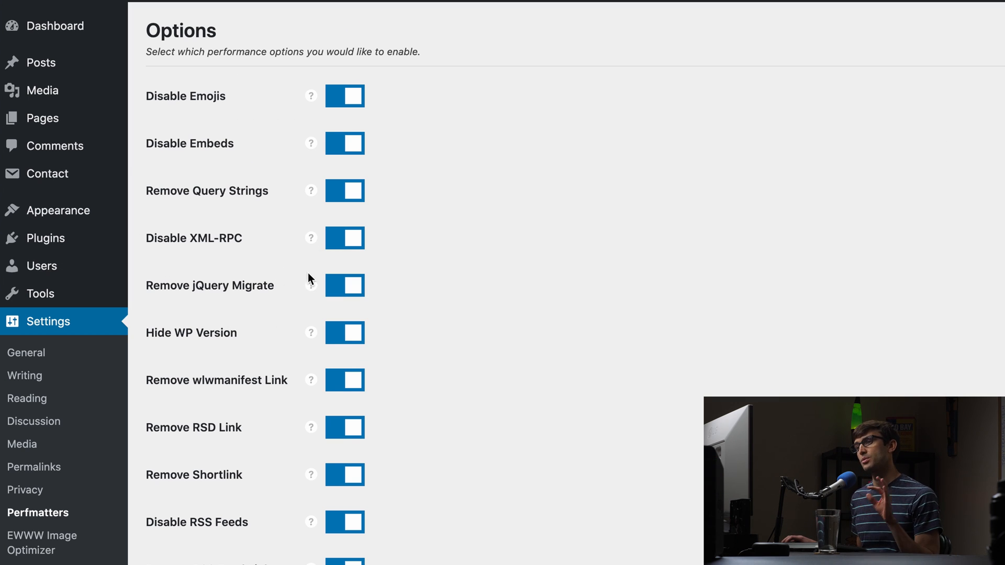
mouse_move(452, 138)
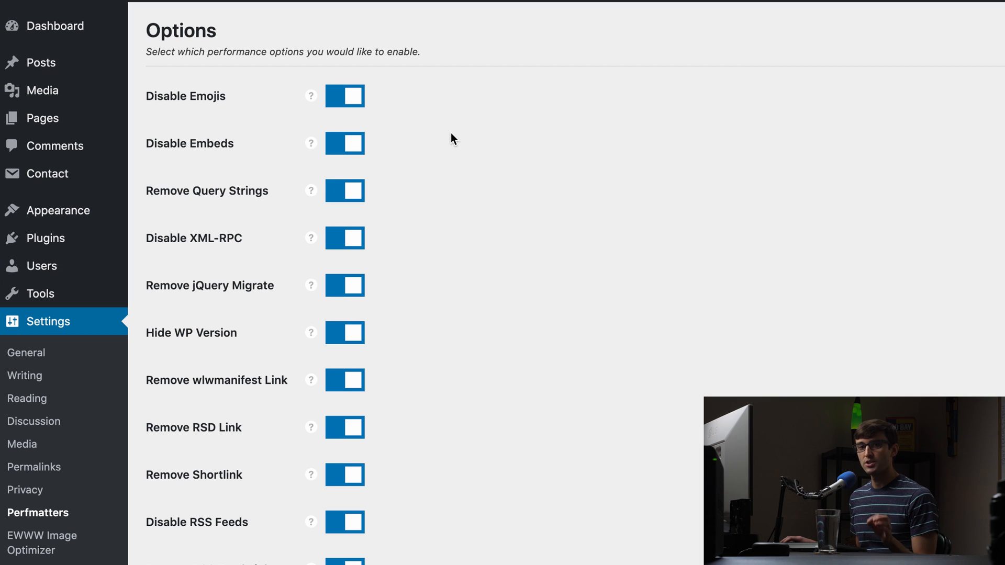
mouse_move(436, 160)
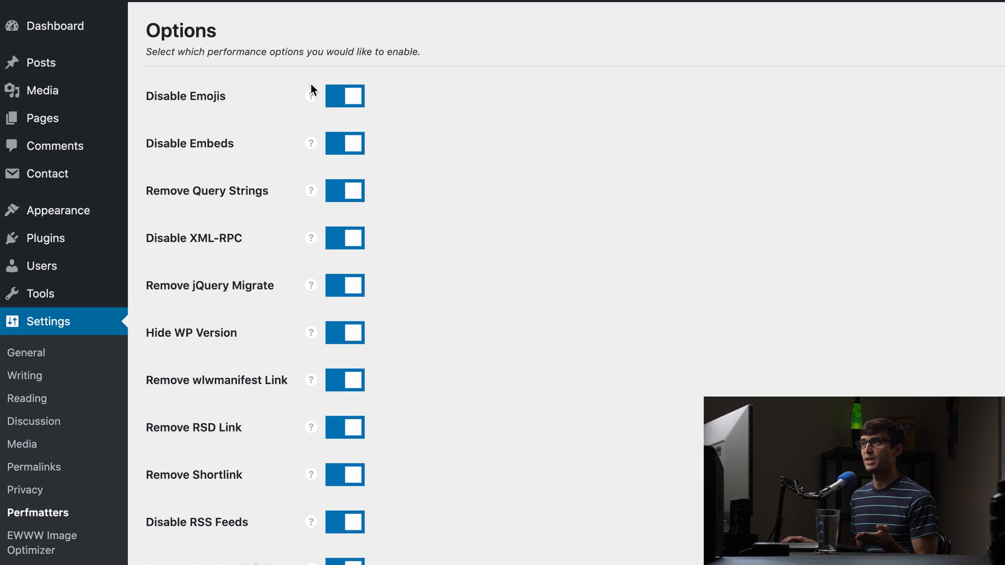
mouse_move(338, 116)
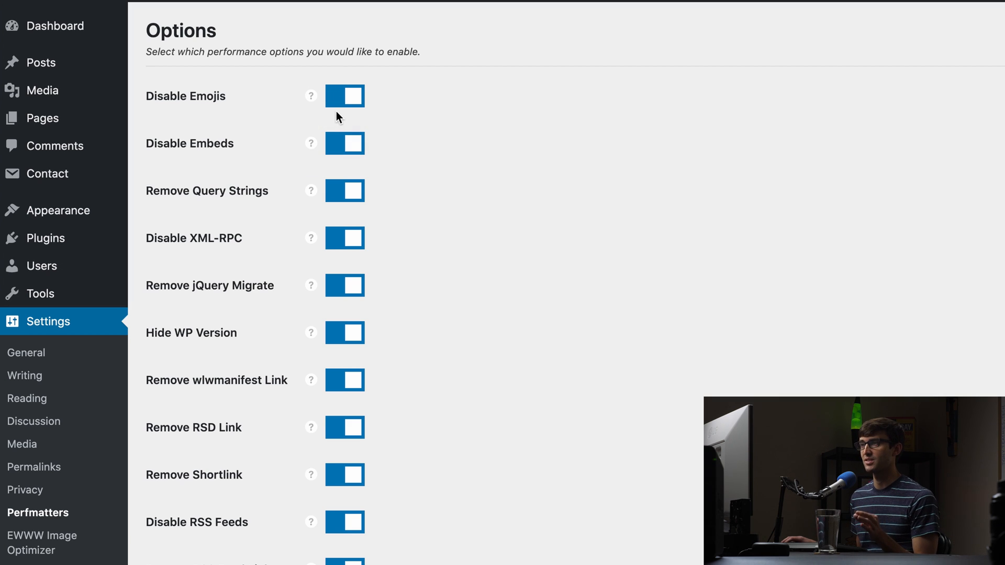
mouse_move(293, 137)
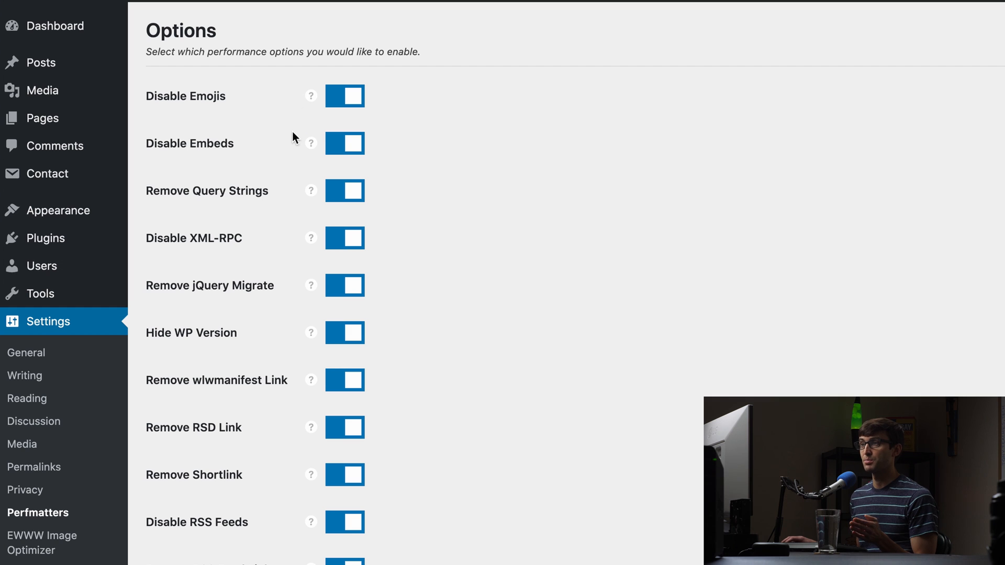
mouse_move(281, 105)
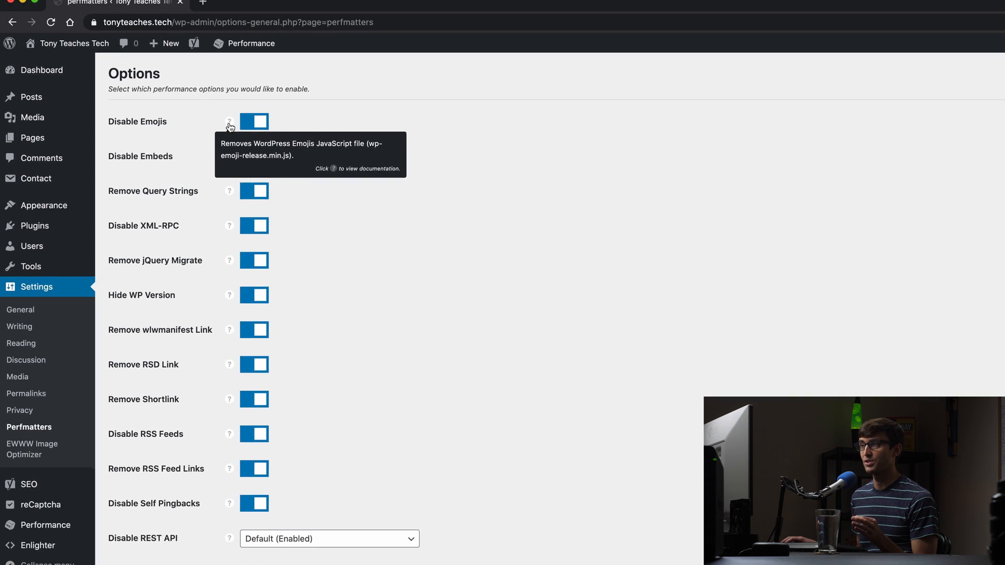
left_click(229, 122)
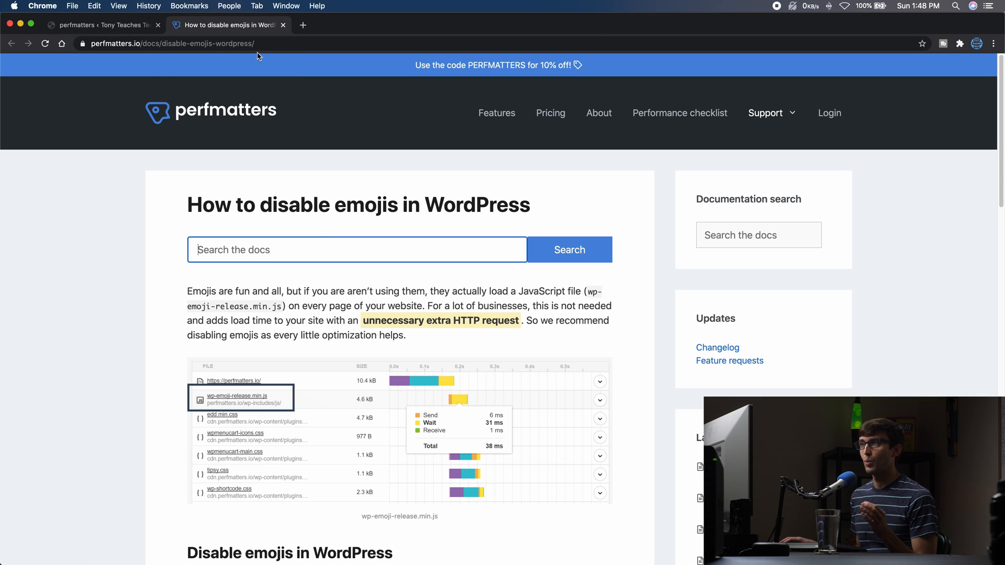
left_click(96, 25)
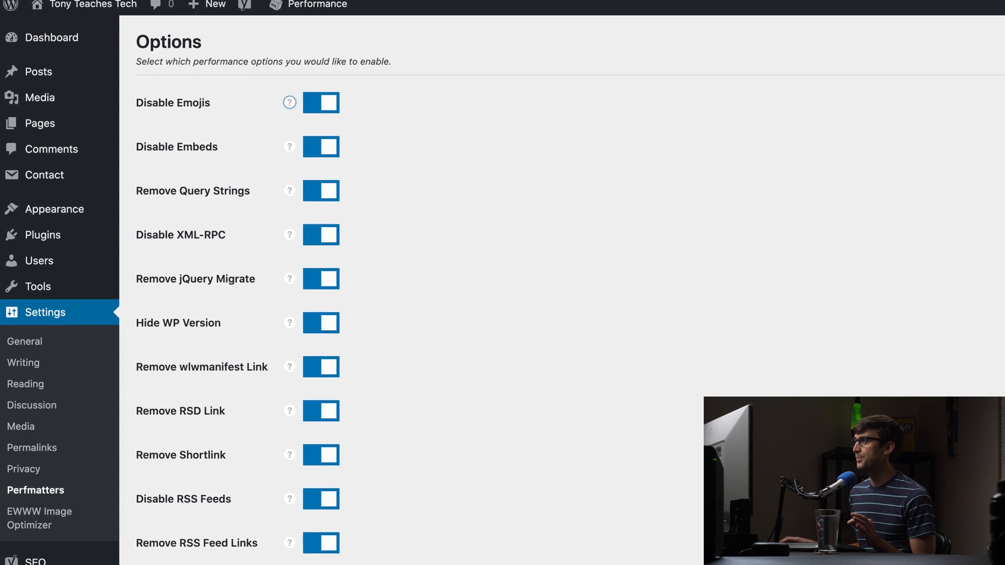
scroll("down", 3)
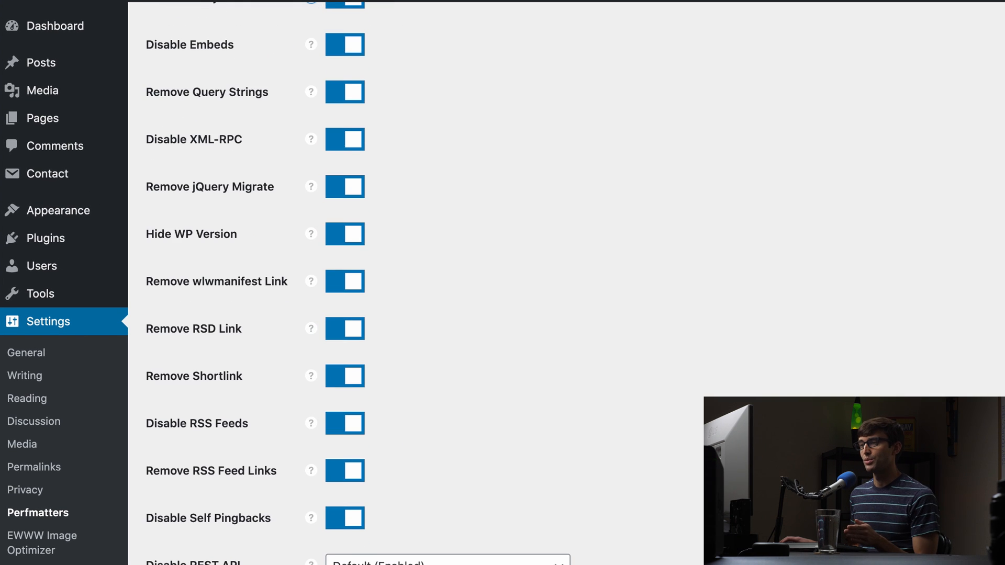
scroll("down", 3)
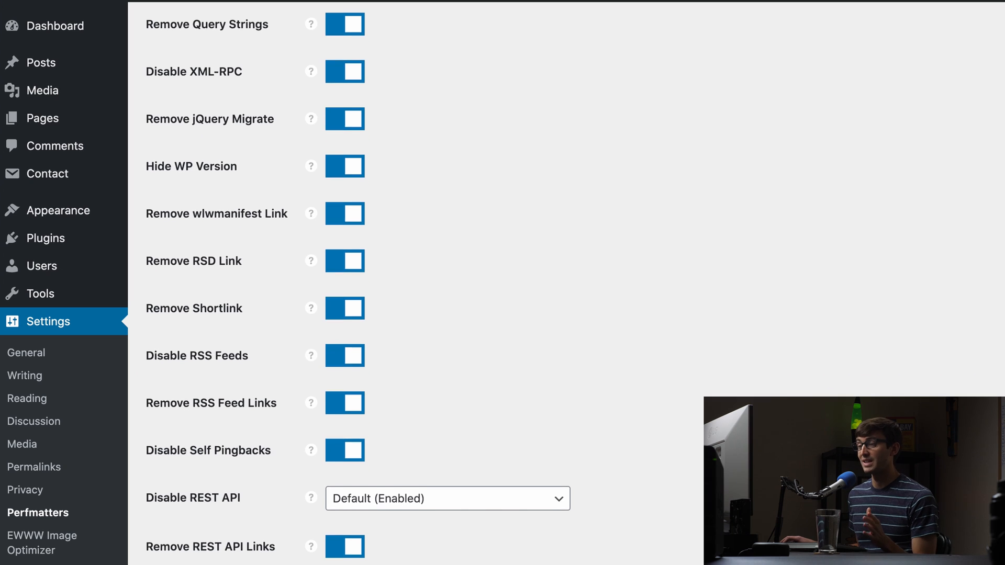
scroll("down", 3)
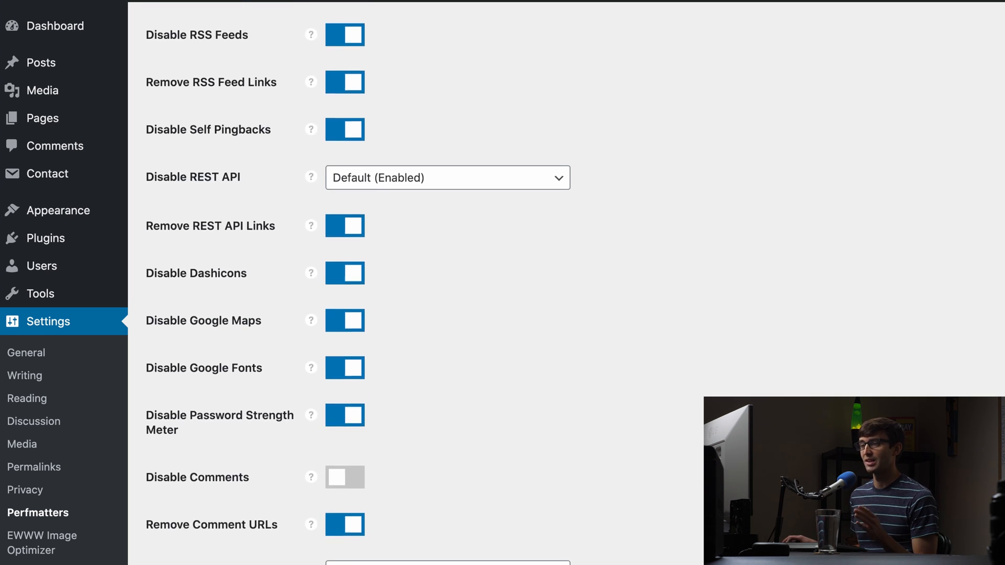
scroll("down", 3)
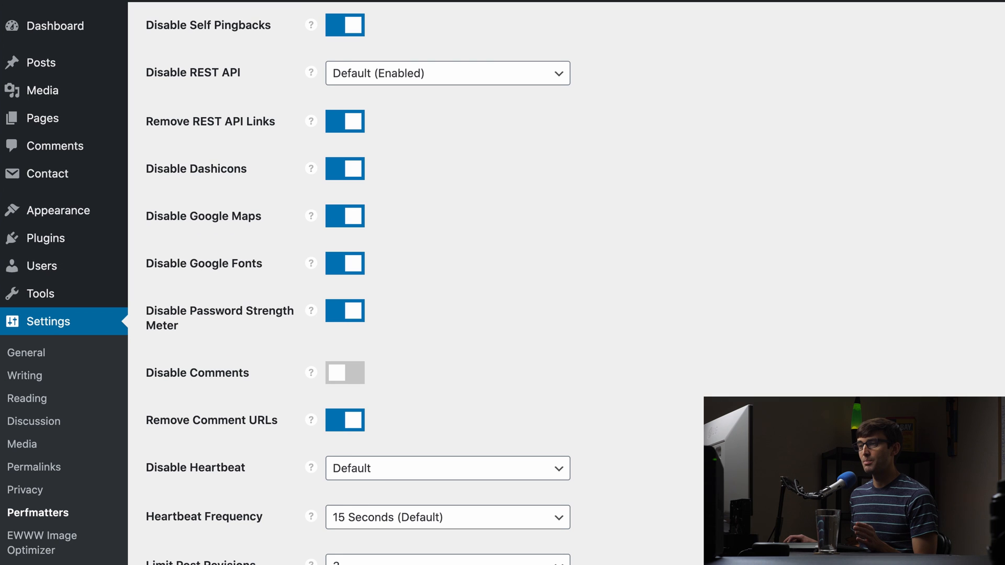
mouse_move(392, 374)
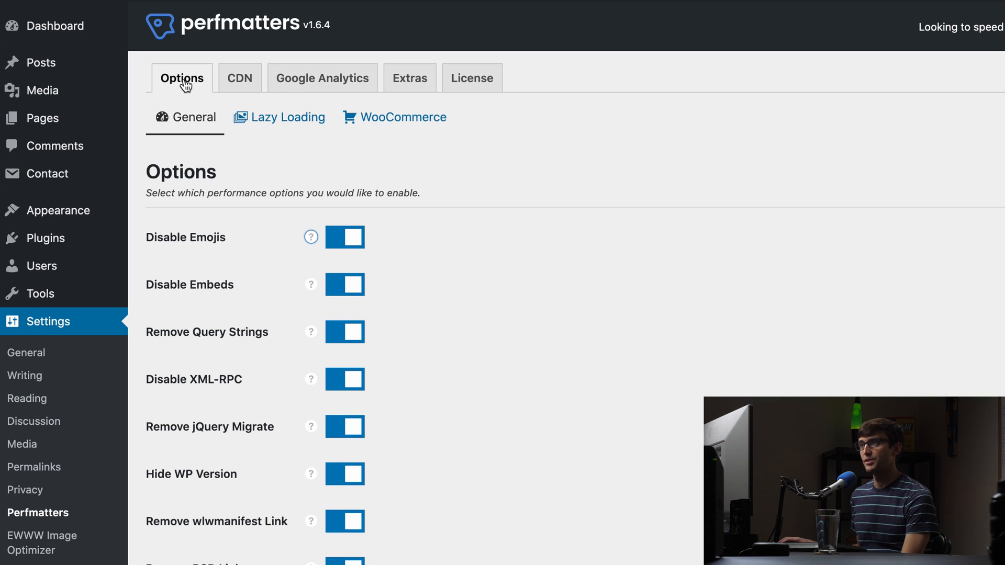
Step: Review Lazy Loading (images, iframes, YouTube thumbnails on), then show CDN settings with CDN Rewrite off
left_click(288, 117)
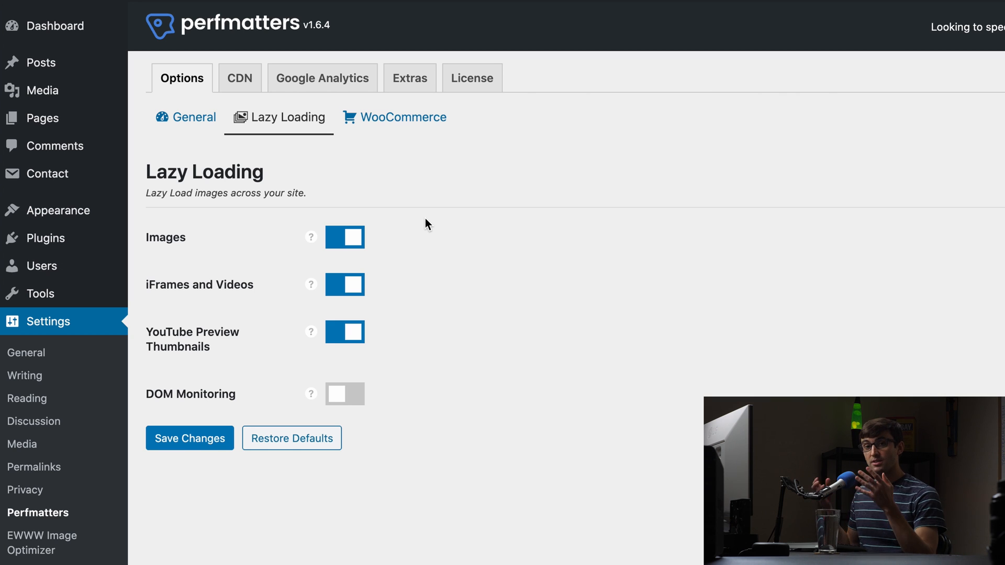
mouse_move(436, 185)
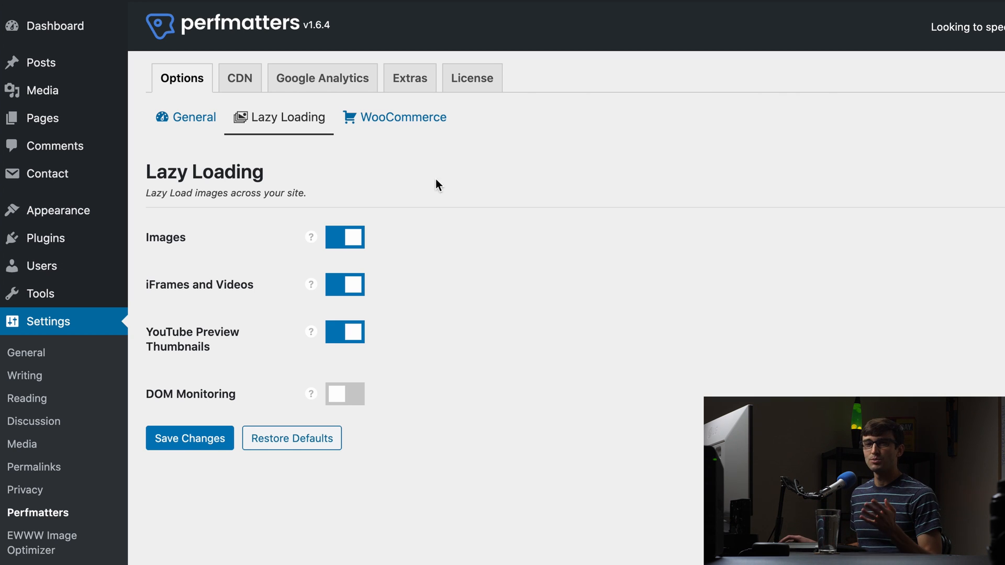
mouse_move(417, 161)
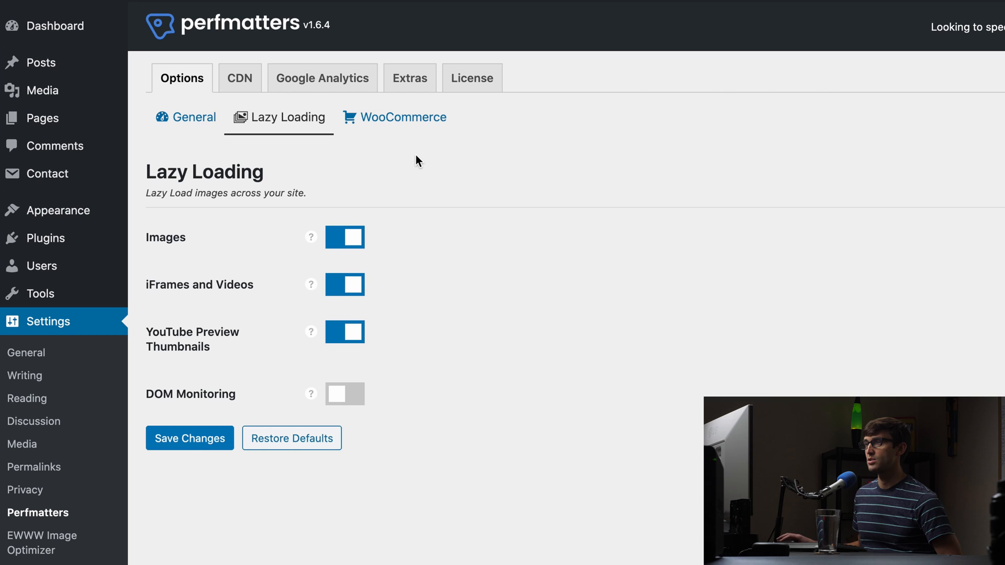
mouse_move(392, 167)
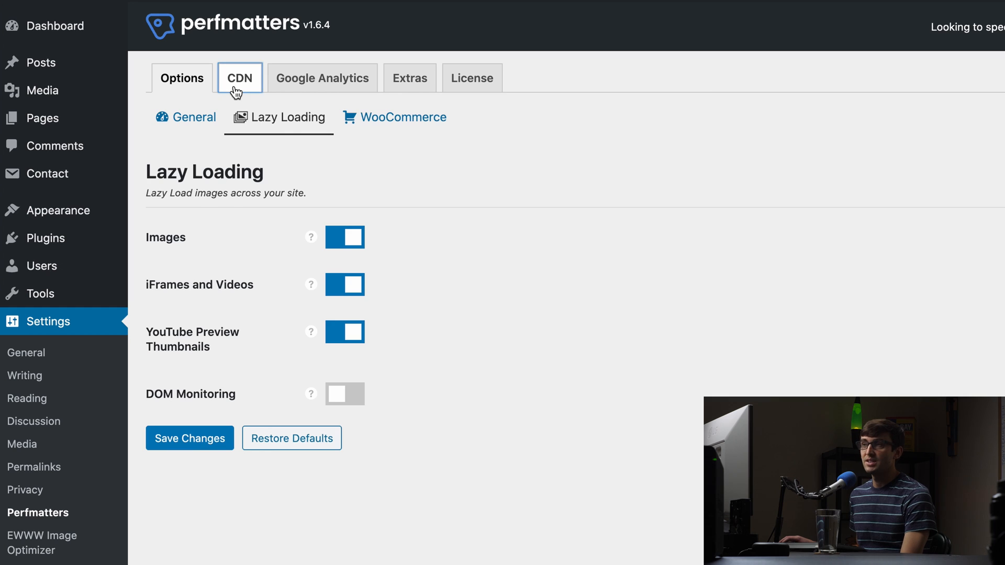
left_click(239, 78)
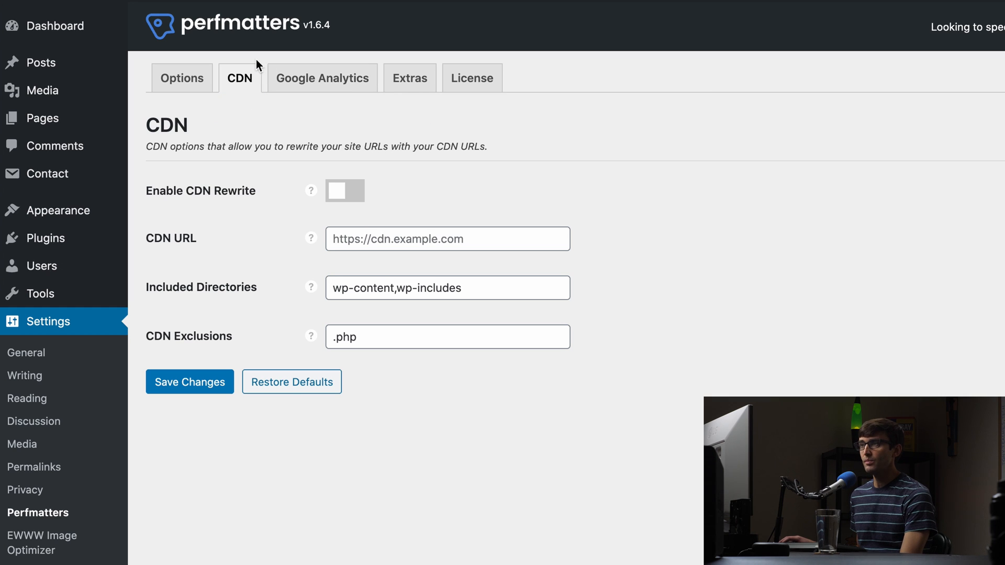
mouse_move(322, 77)
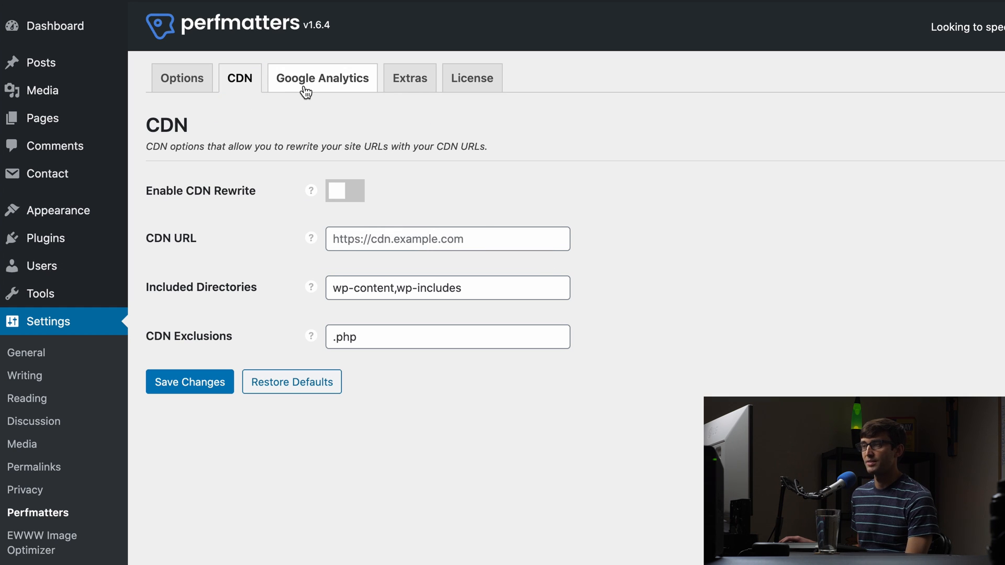
mouse_move(394, 276)
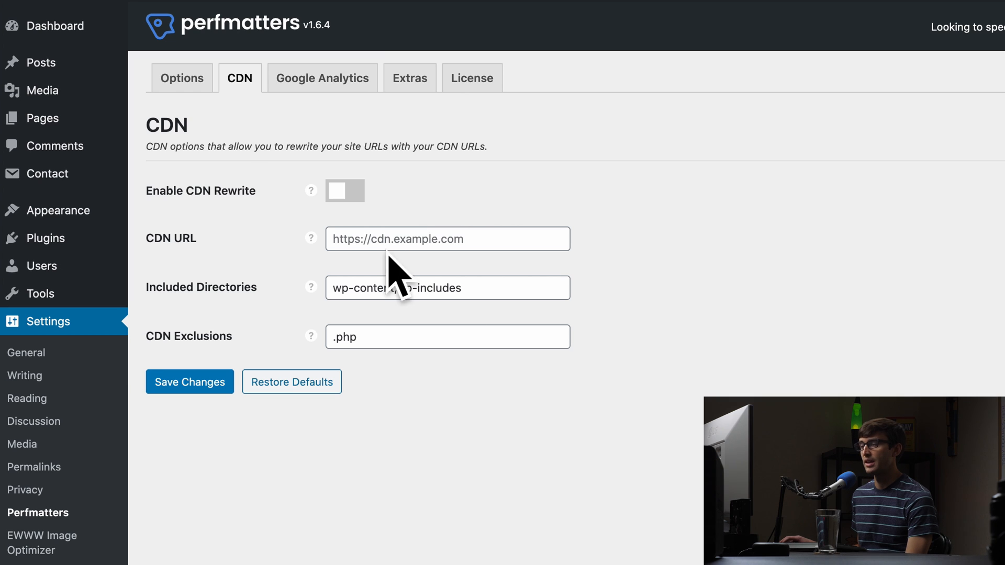
Step: Show Google Analytics settings with Local Analytics off and Disable Display Features on
left_click(322, 78)
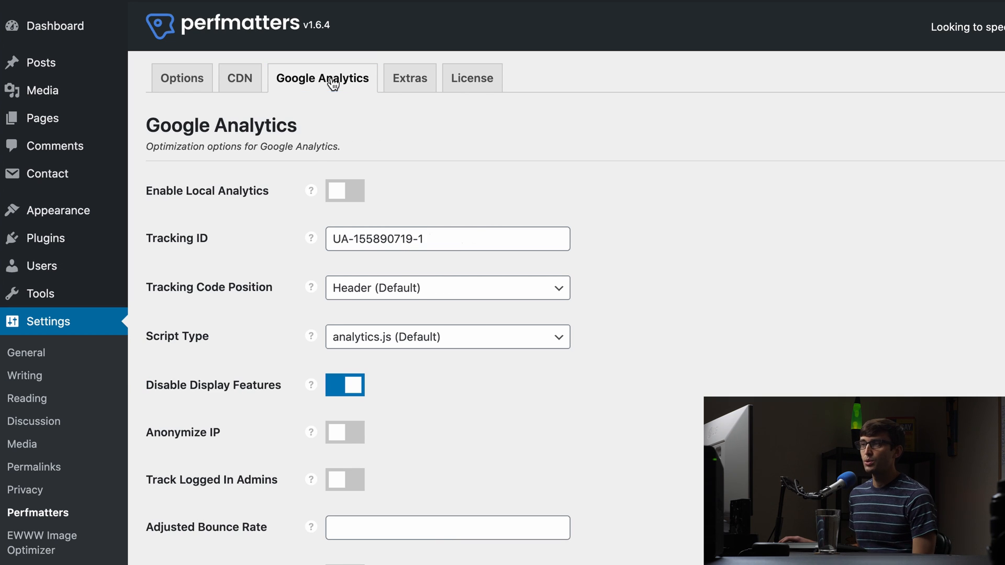
mouse_move(430, 203)
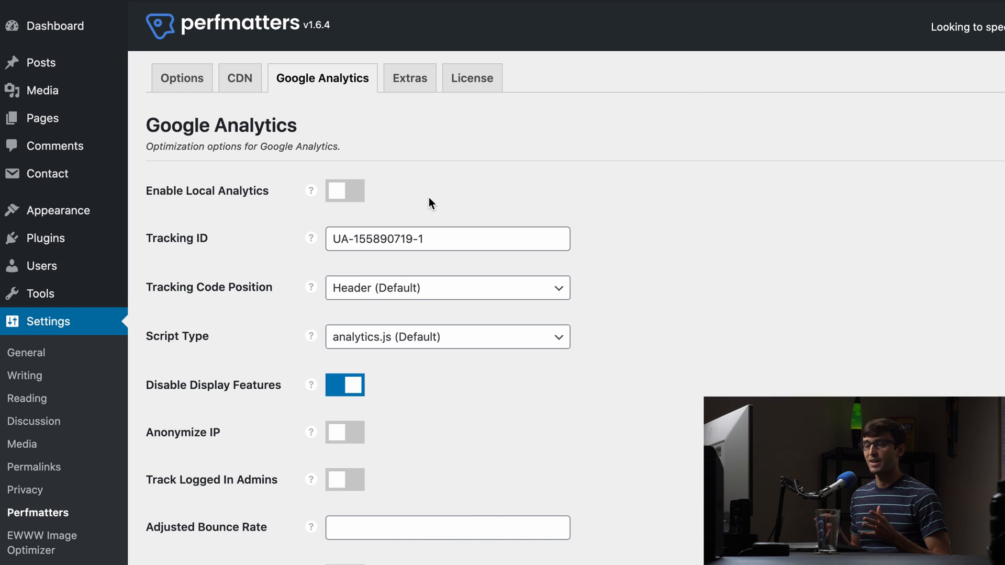
mouse_move(360, 144)
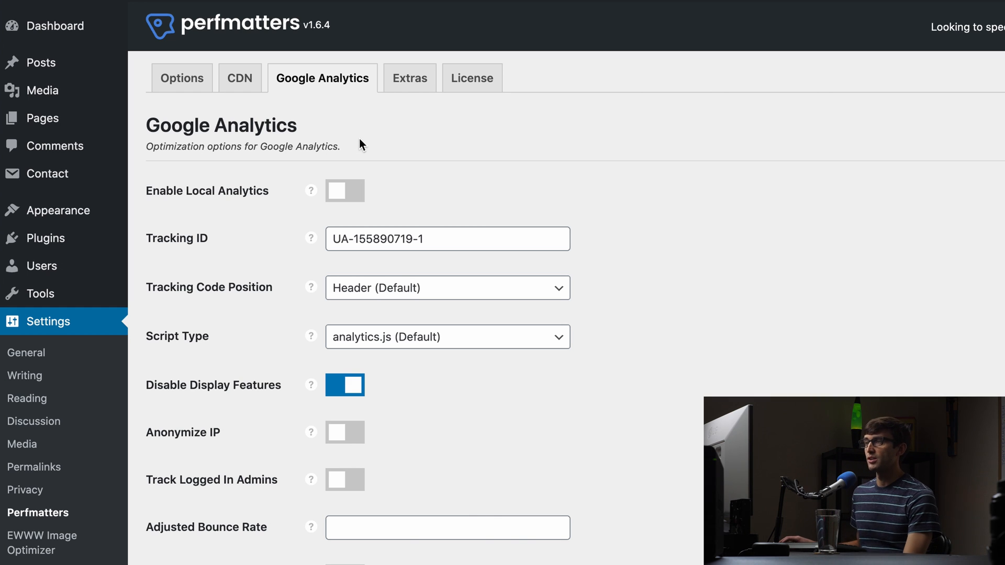
mouse_move(409, 77)
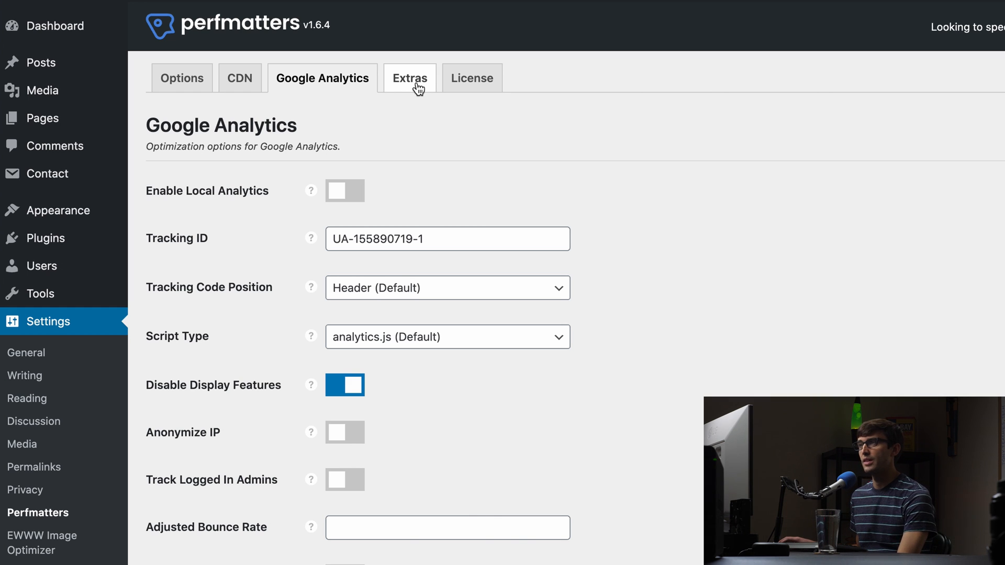
Step: Show the Extras > Assets settings with Script Manager on and JavaScript deferral off
left_click(409, 77)
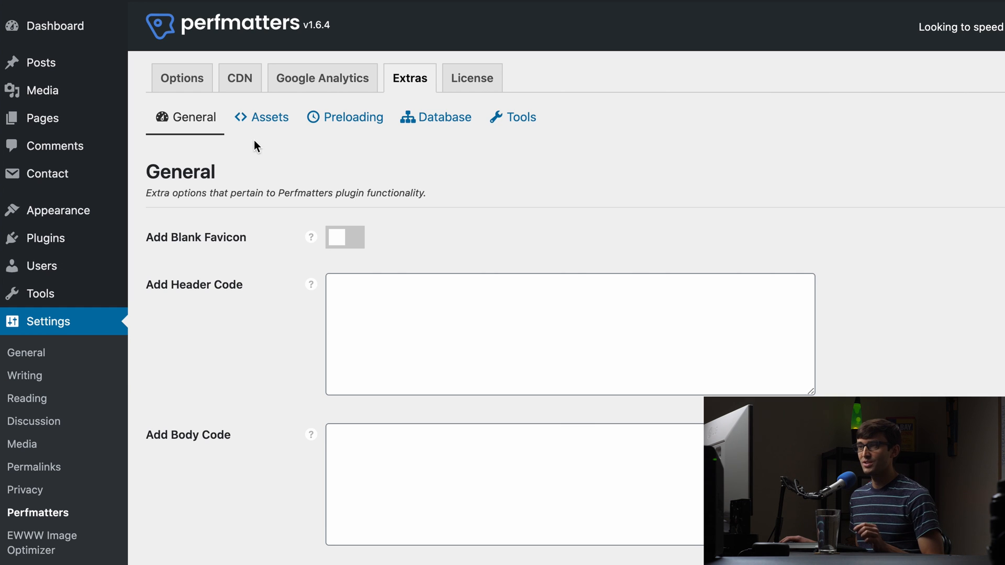
left_click(260, 117)
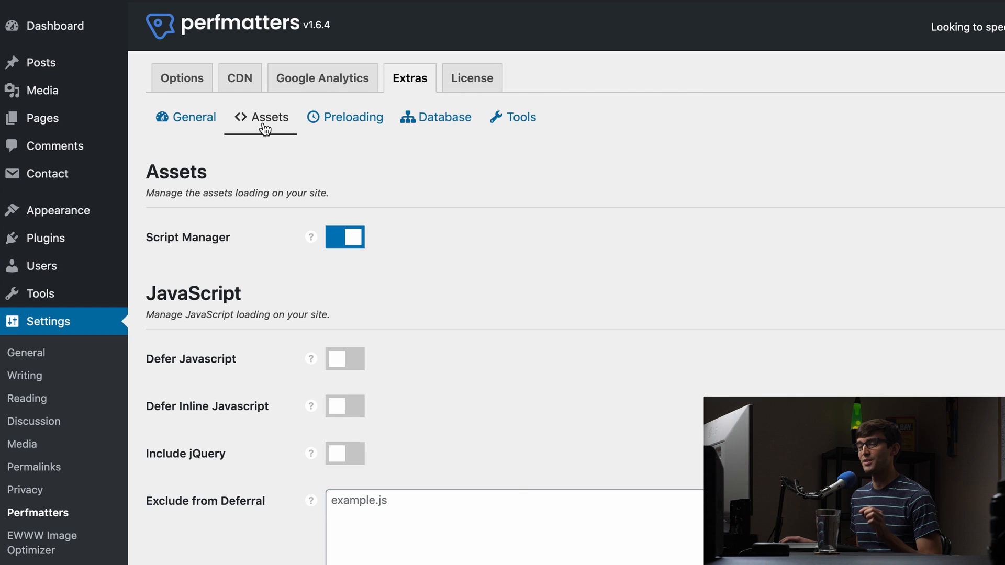
mouse_move(272, 107)
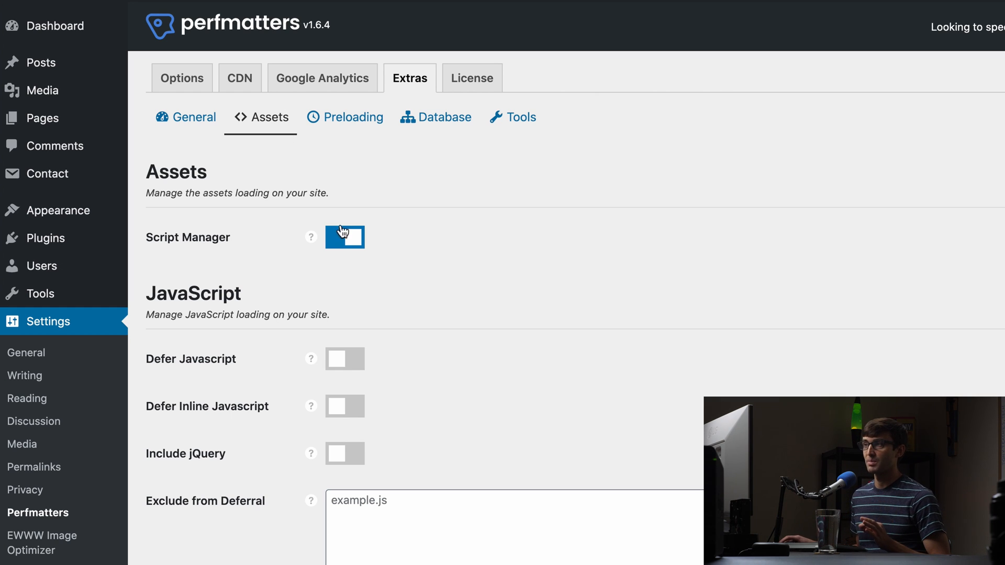
left_click(345, 238)
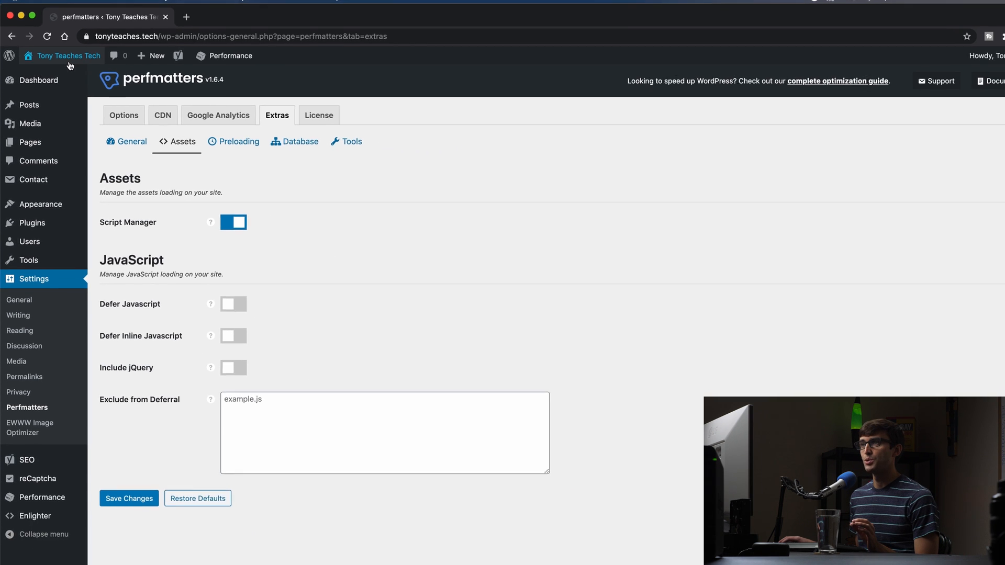
Step: Visit the live site from the admin bar and open its Contact page with the message form
left_click(61, 55)
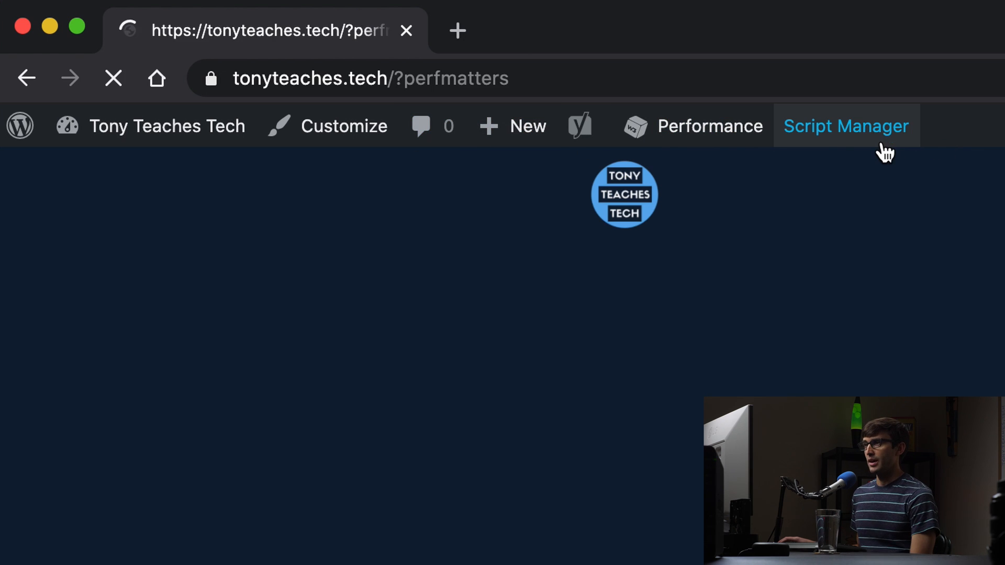
left_click(845, 126)
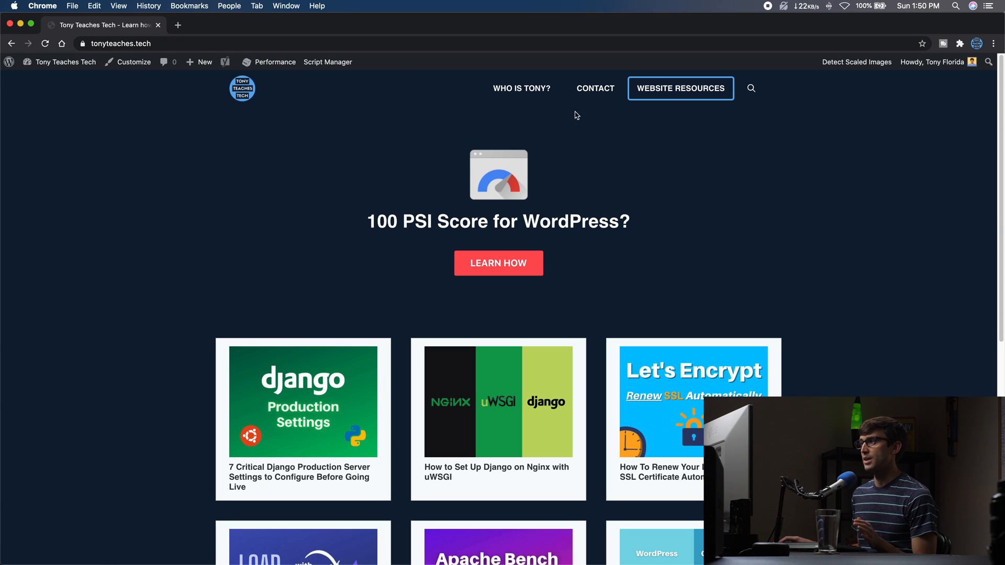
left_click(595, 88)
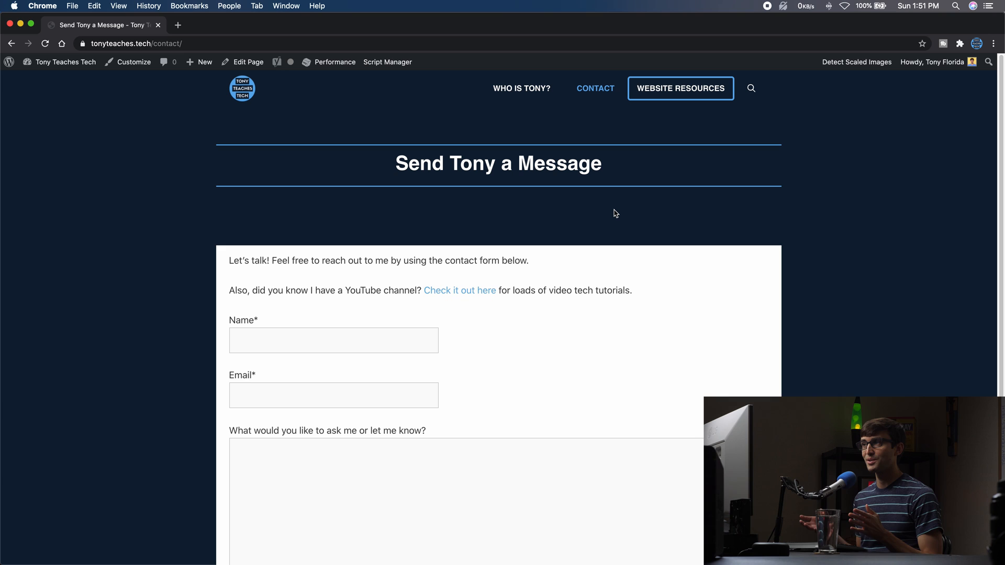
mouse_move(646, 196)
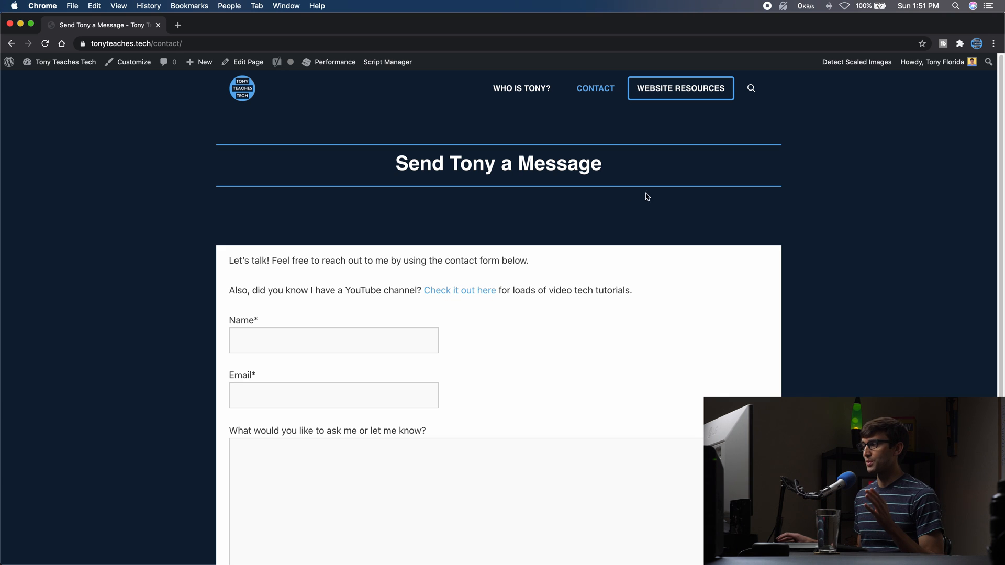
scroll("down", 3)
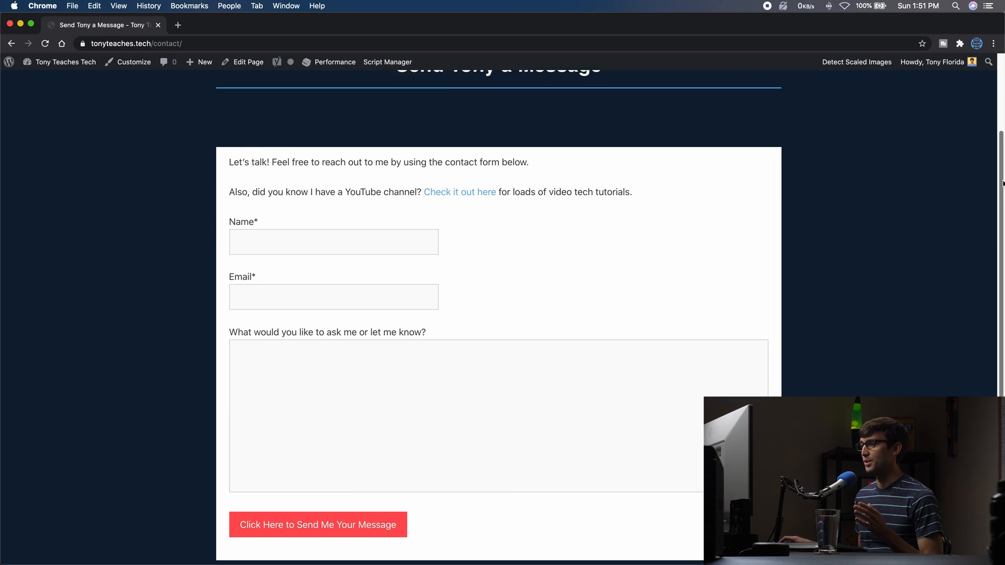
scroll("down", 3)
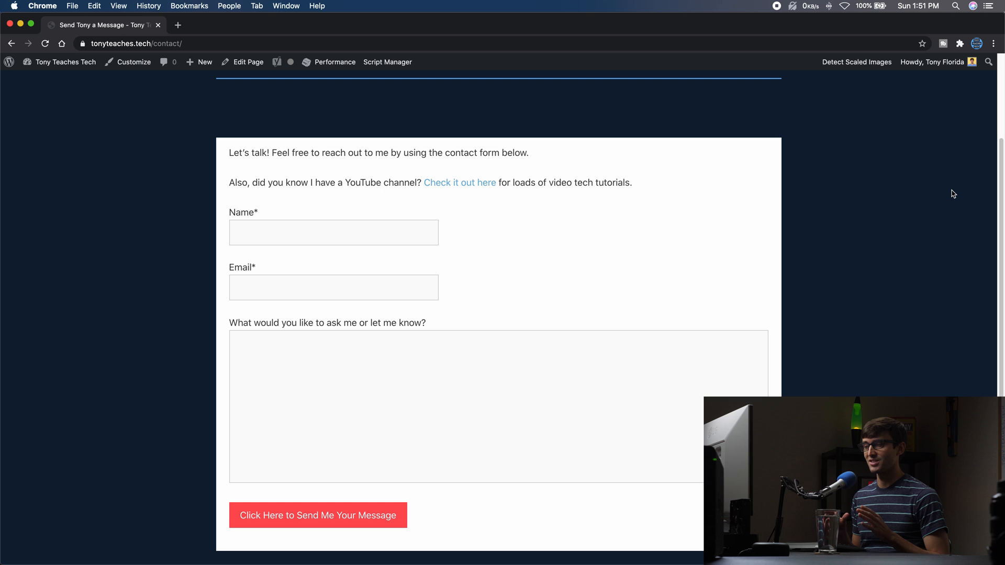
mouse_move(994, 174)
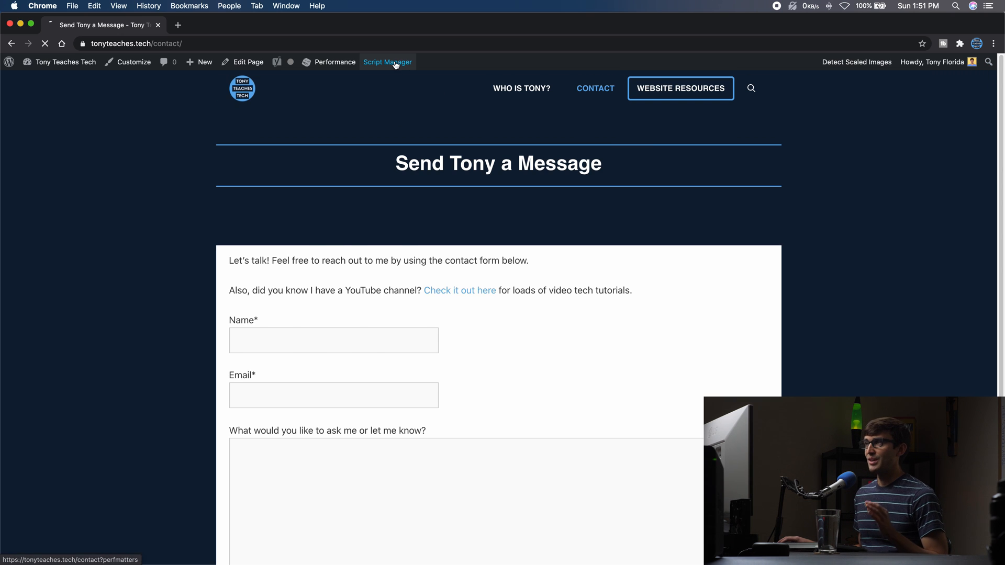
Step: Open Script Manager on the Contact page and inspect Contact Form 7's individual scripts, including wpcf7-recaptcha
left_click(387, 62)
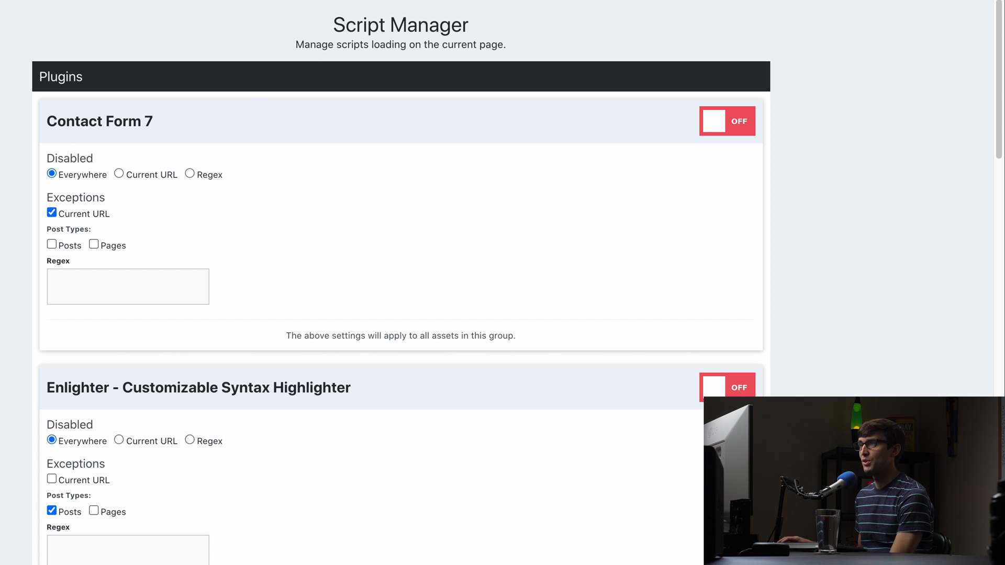
mouse_move(993, 46)
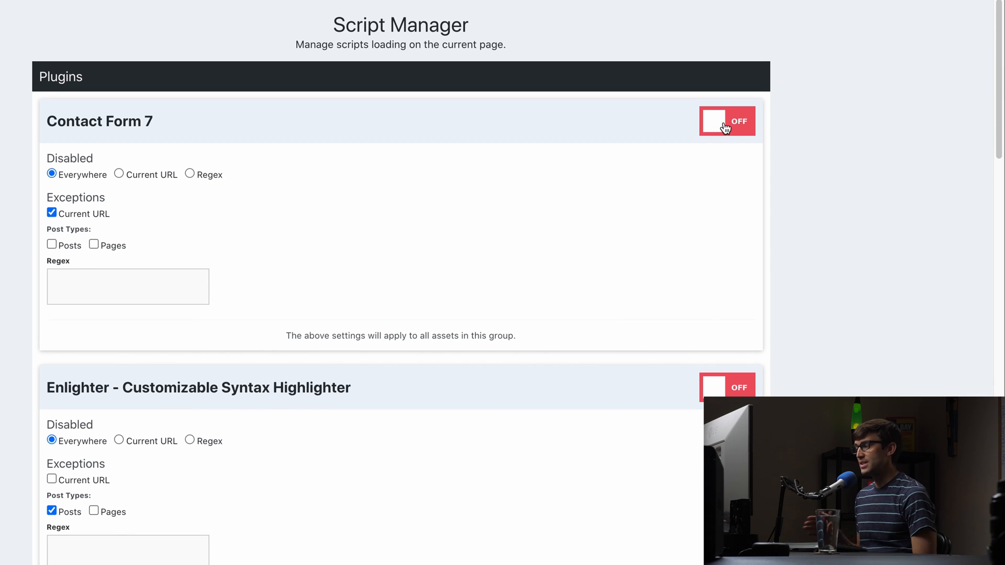
left_click(726, 121)
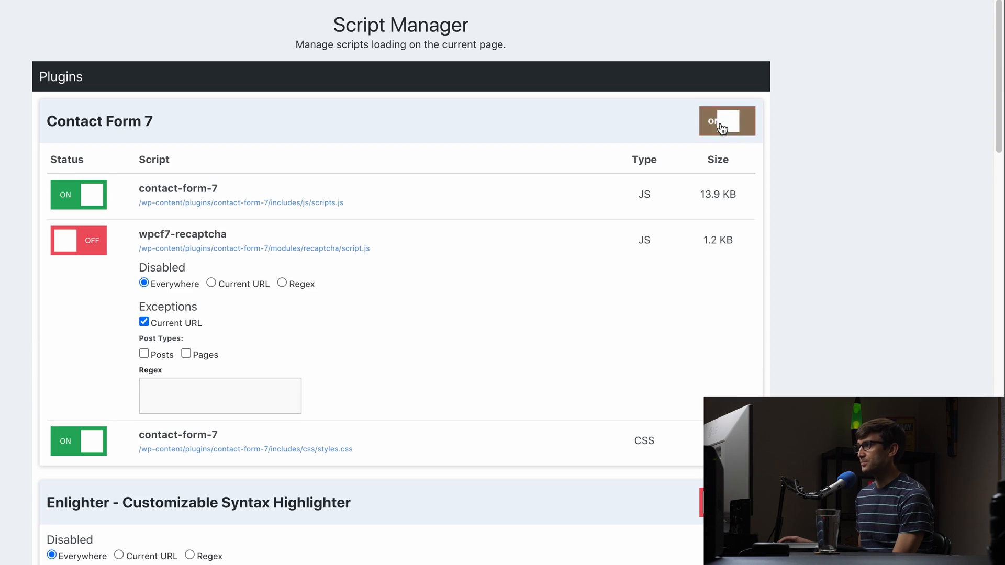
left_click(726, 121)
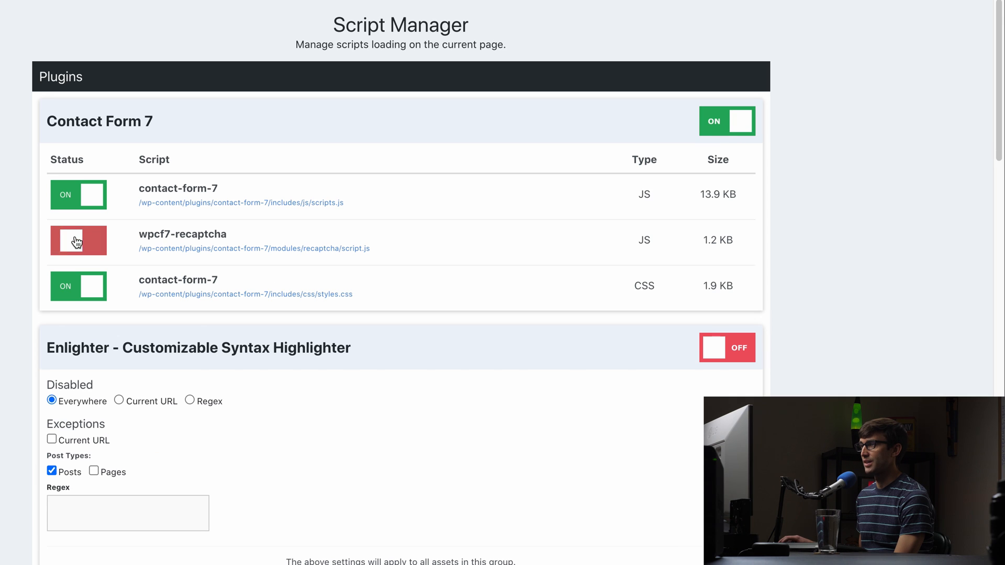
left_click(79, 240)
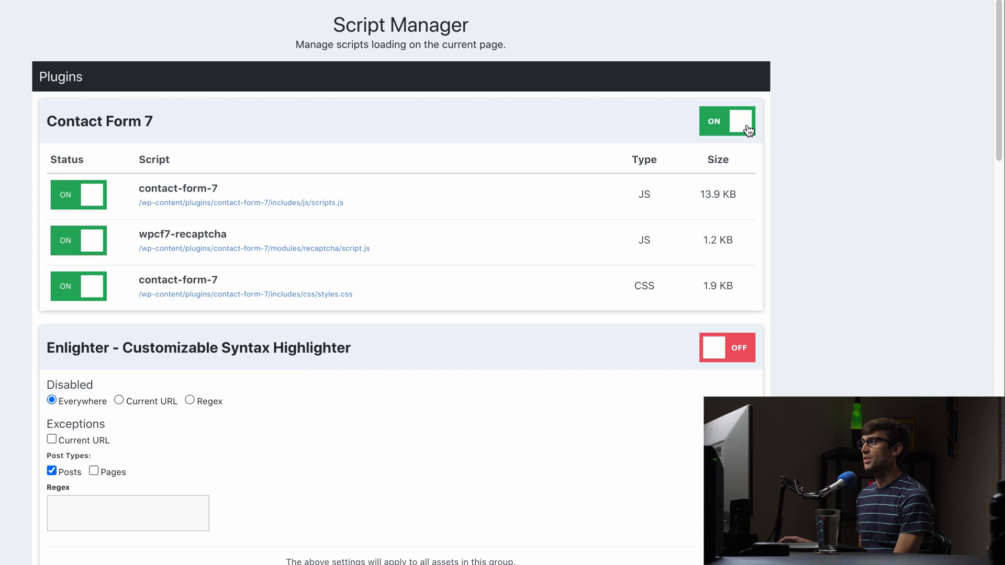
Step: Disable the whole Contact Form 7 group everywhere with Current URL as the exception
left_click(726, 121)
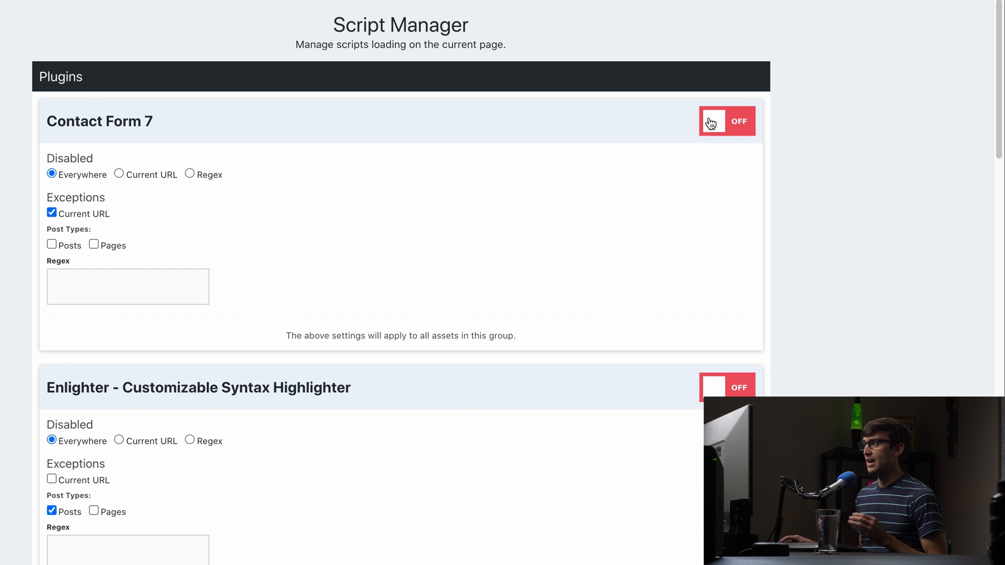
left_click(726, 122)
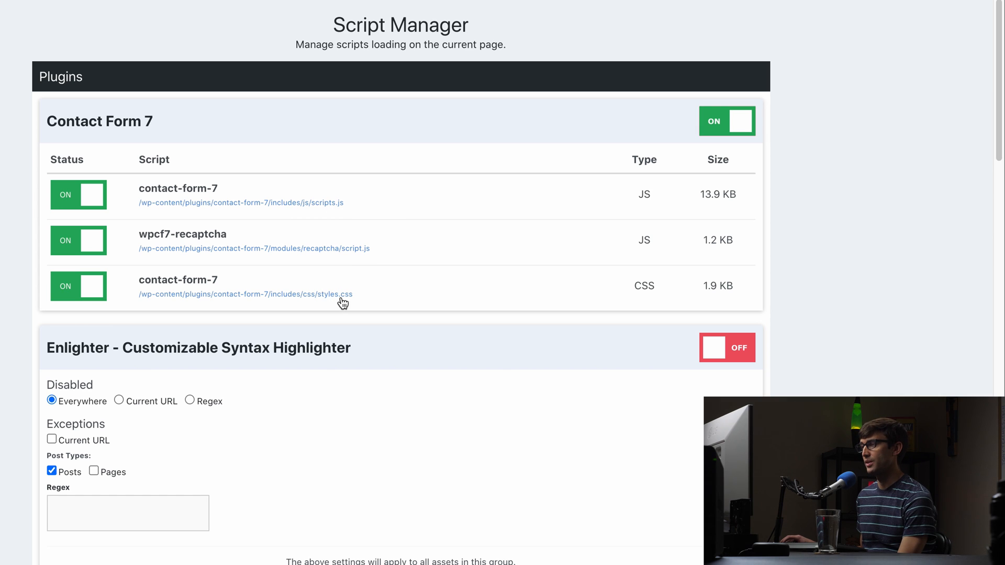
mouse_move(306, 195)
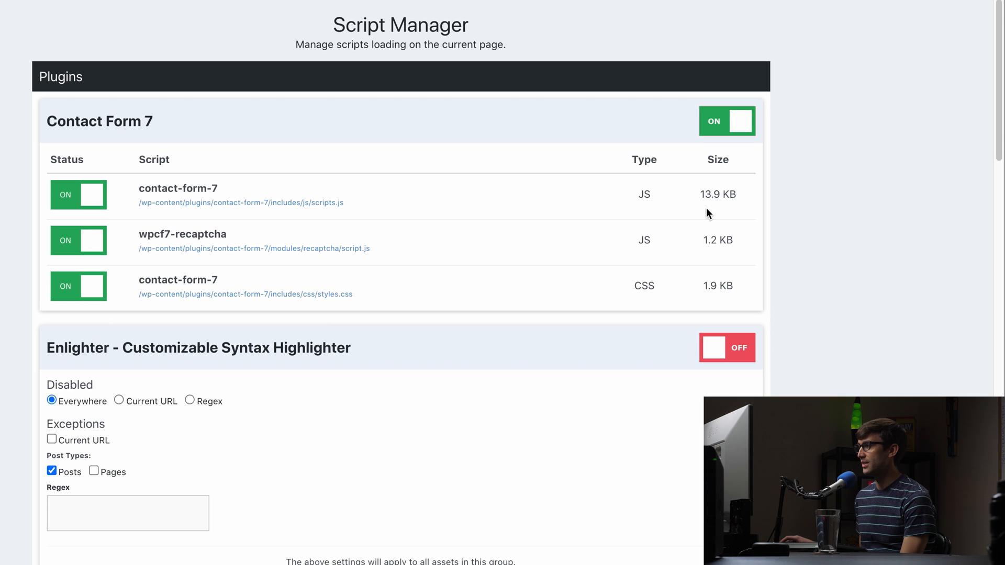
mouse_move(707, 268)
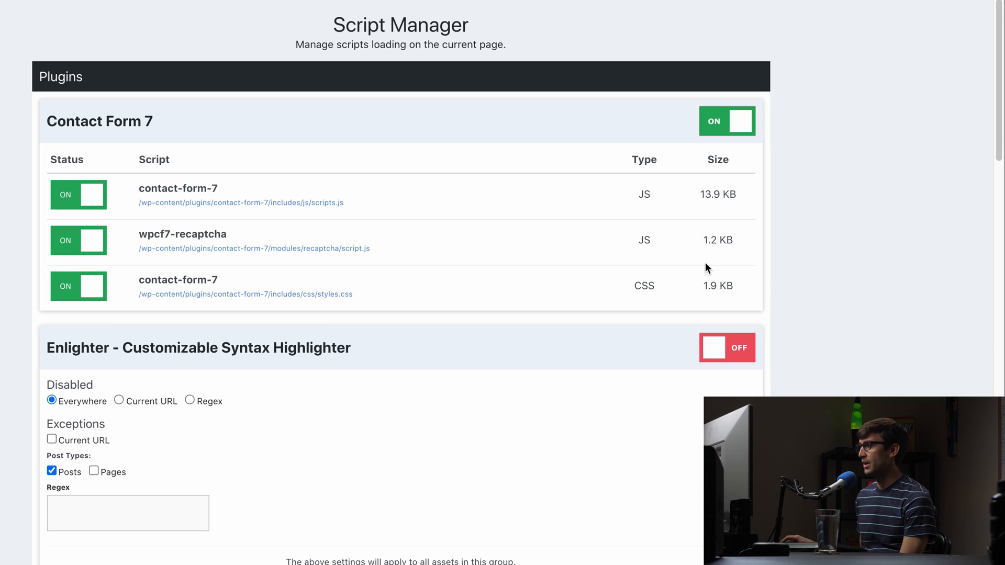
left_click(727, 121)
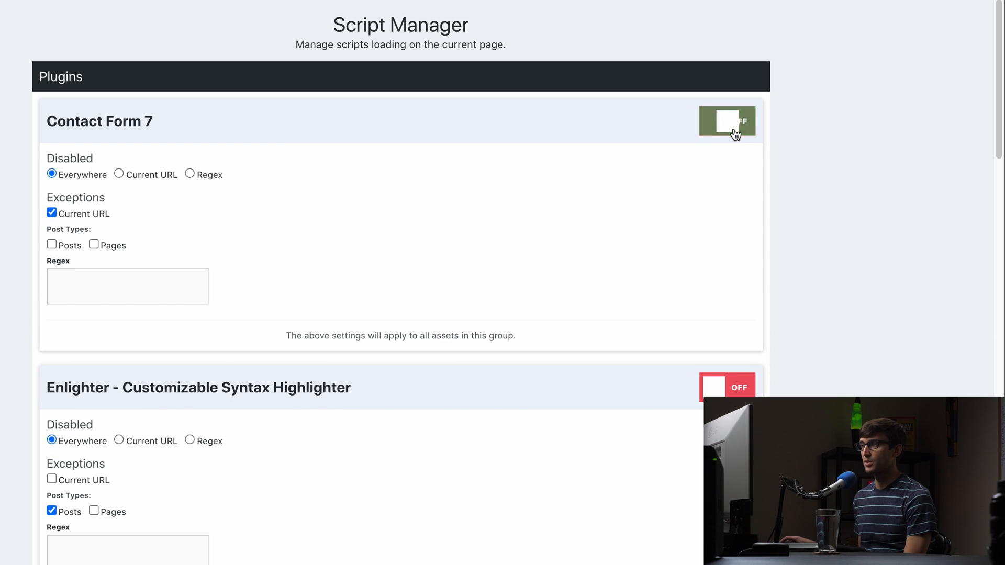
left_click(727, 121)
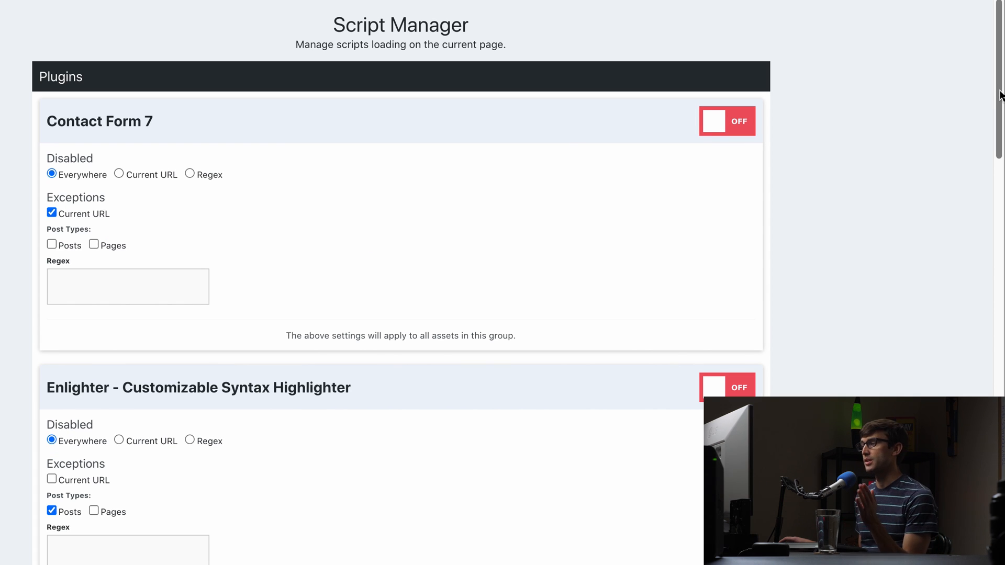
scroll("down", 3)
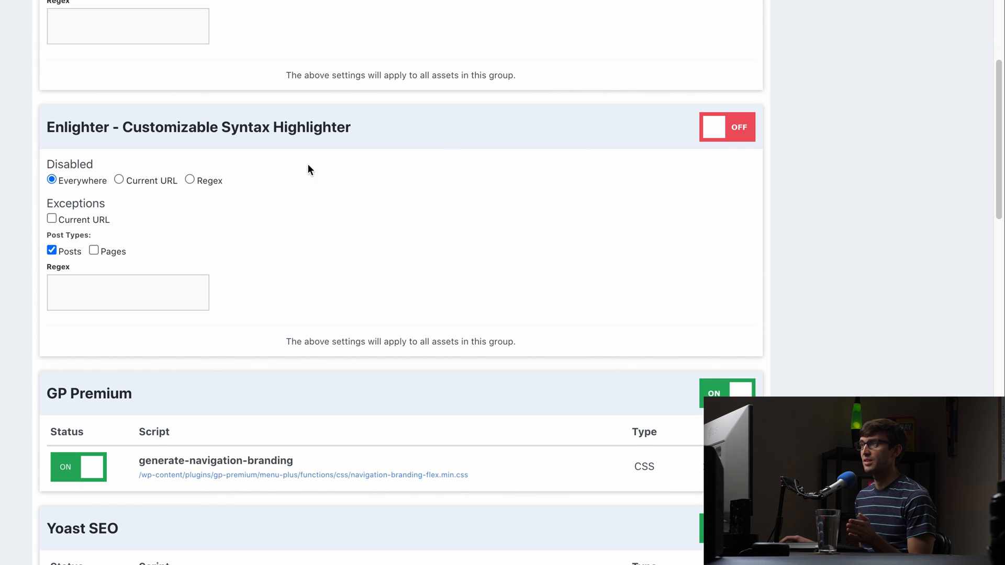
Step: Reveal Enlighter's individual scripts, then leave the Enlighter group disabled
left_click(727, 127)
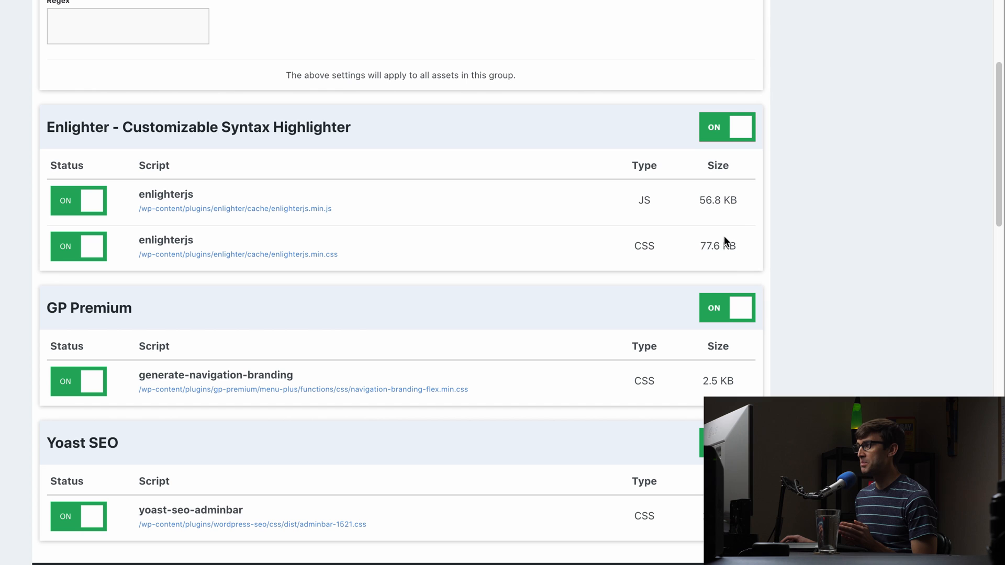
mouse_move(672, 224)
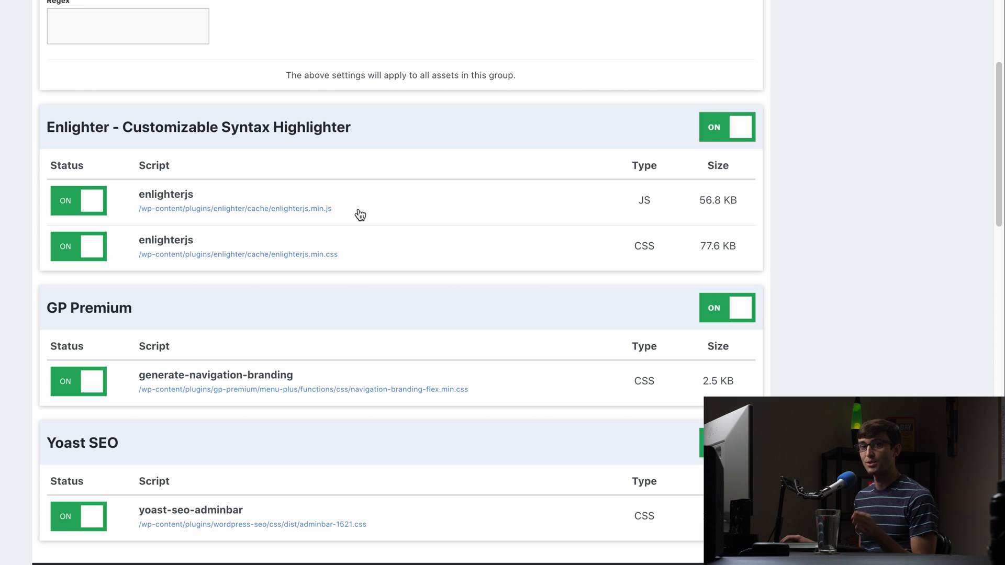
left_click(728, 127)
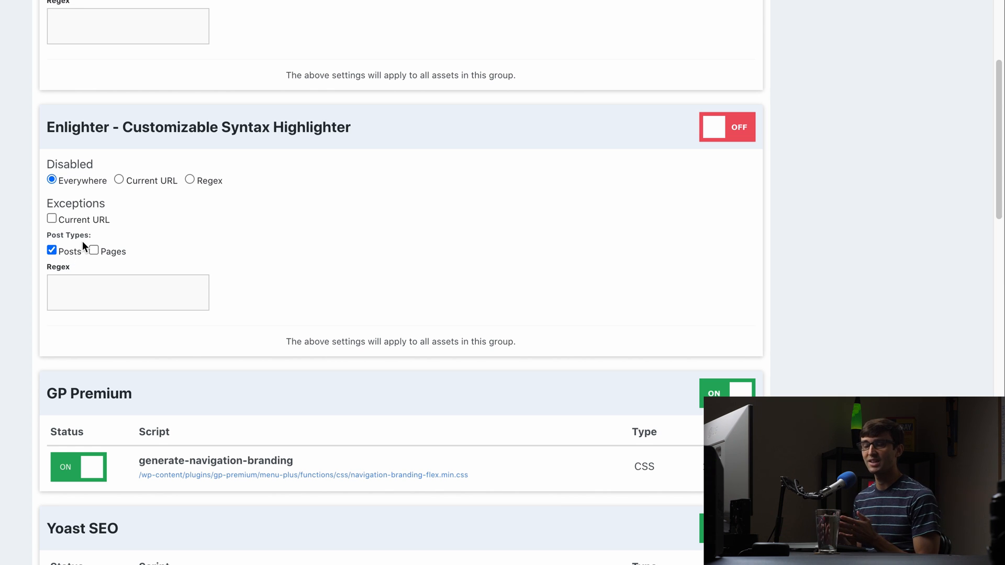
mouse_move(815, 233)
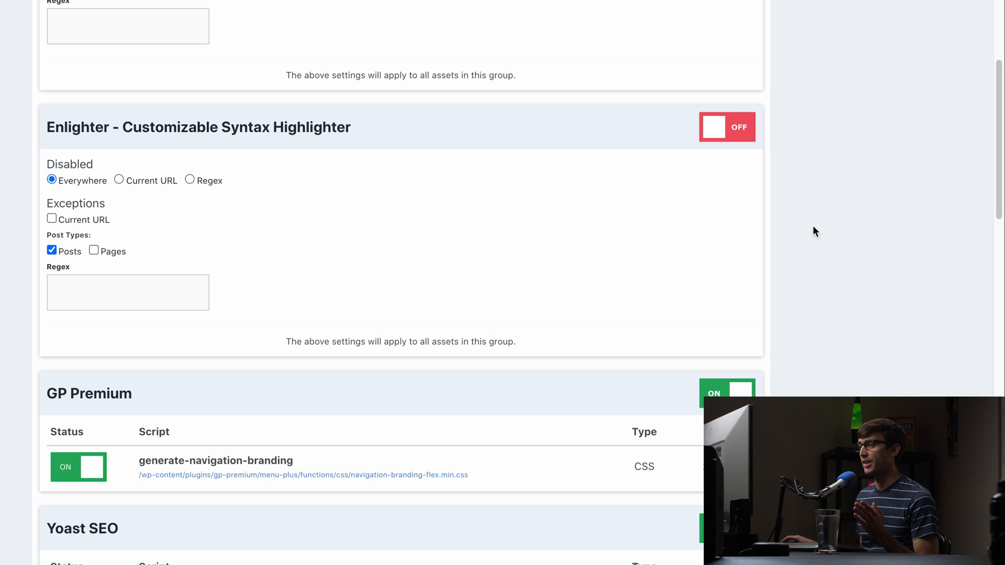
scroll("down", 3)
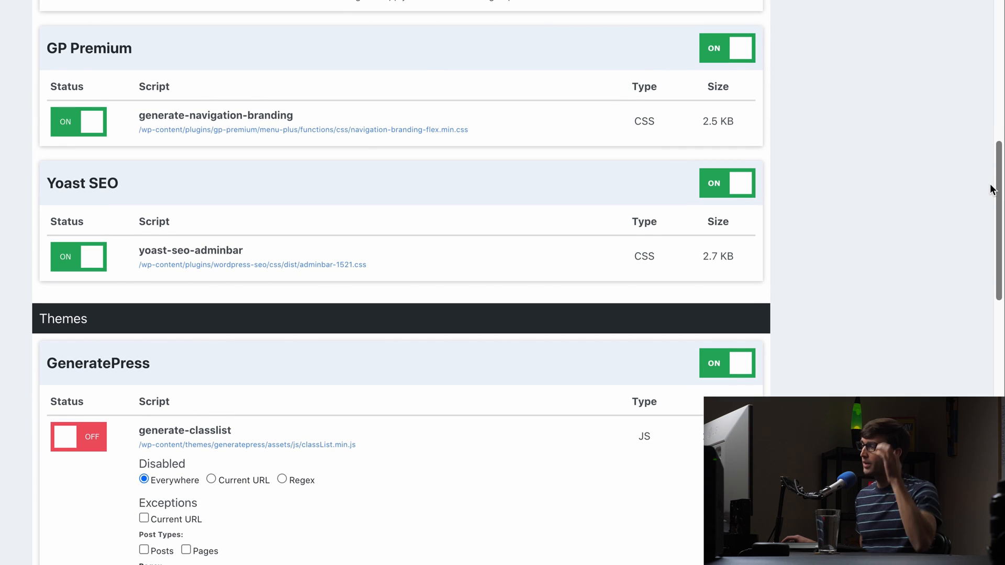
scroll("down", 3)
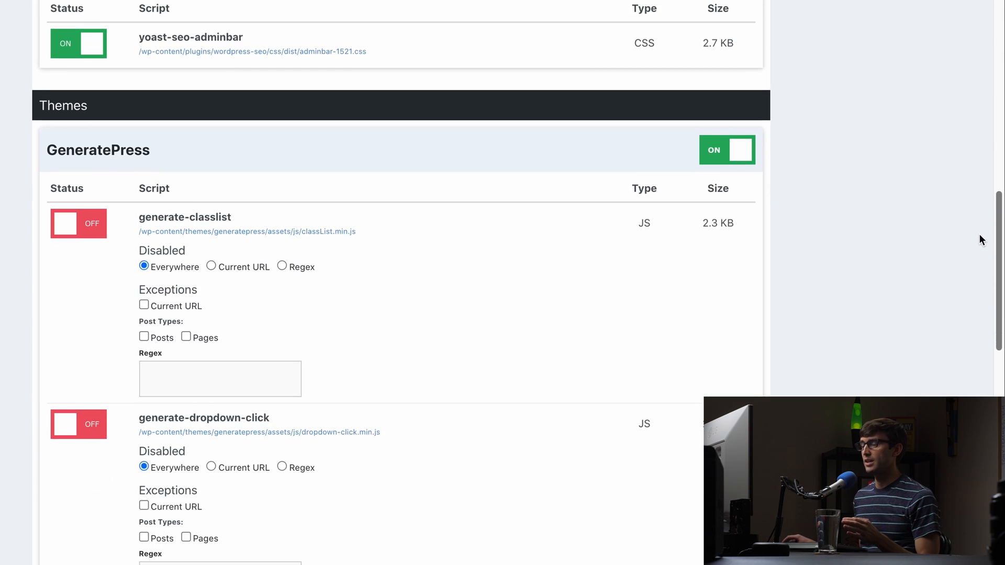
scroll("down", 3)
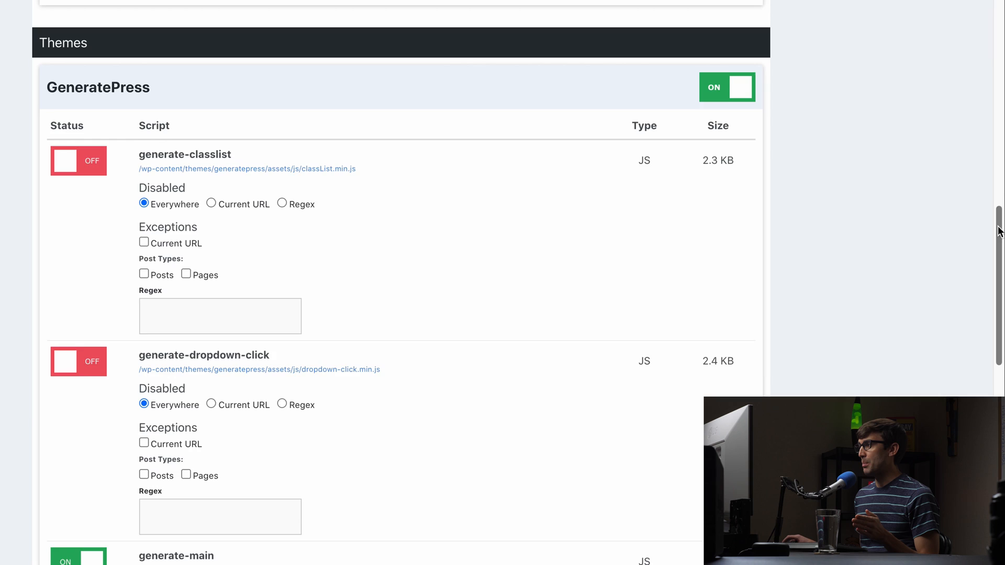
Step: Review the Themes and Misc sections with theme scripts and jQuery disabled, then return to the dashboard
scroll("down", 3)
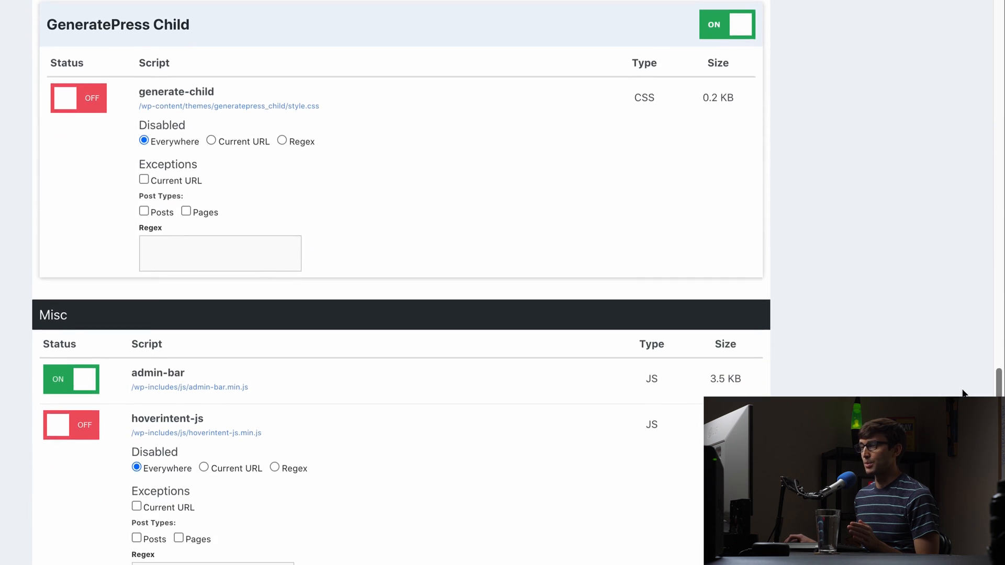
scroll("down", 3)
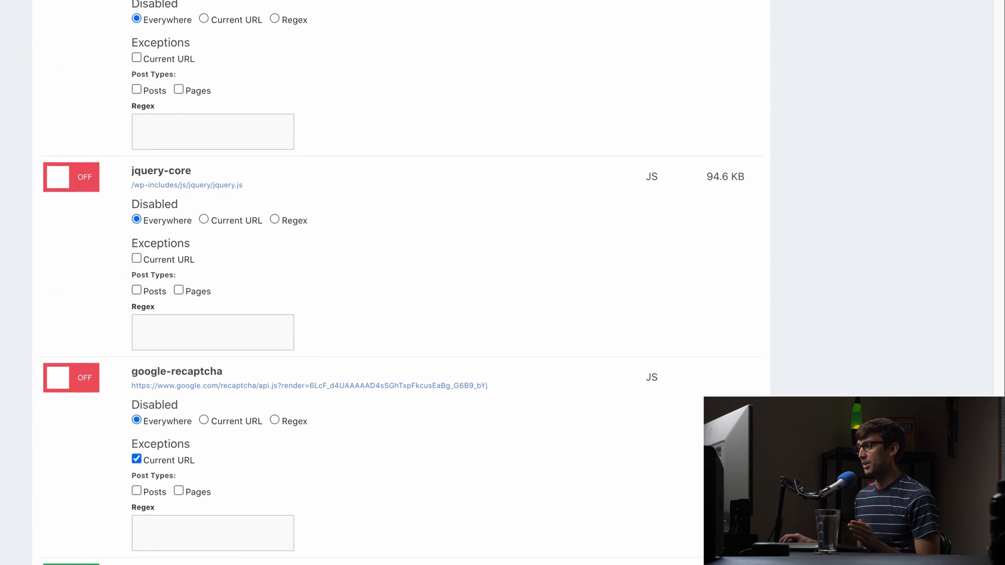
scroll("down", 3)
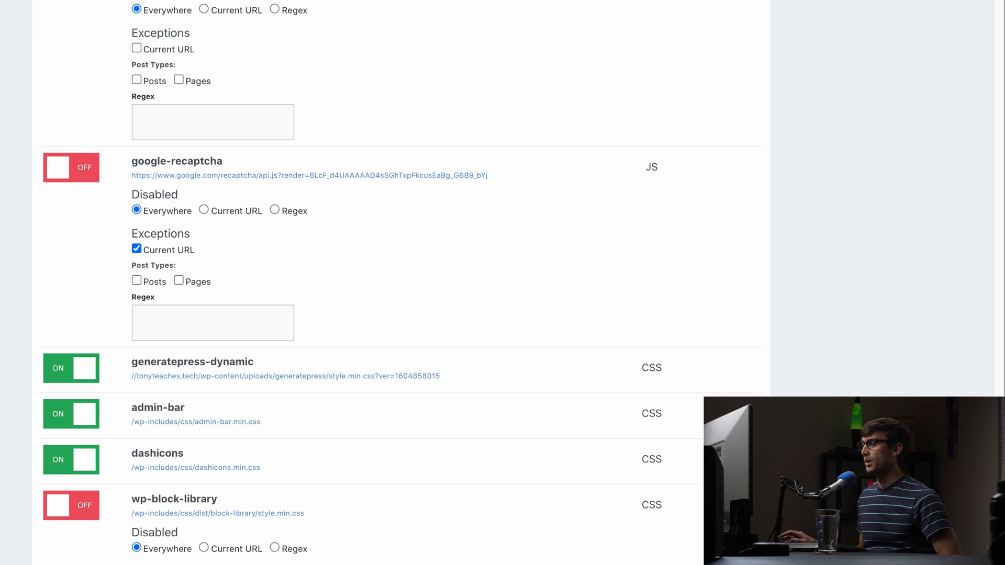
scroll("down", 3)
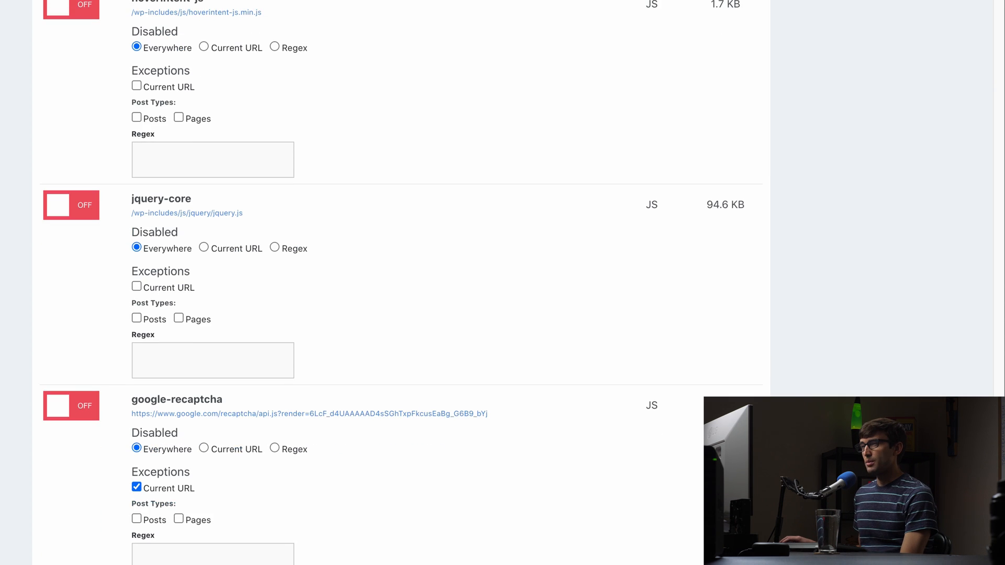
scroll("up", 3)
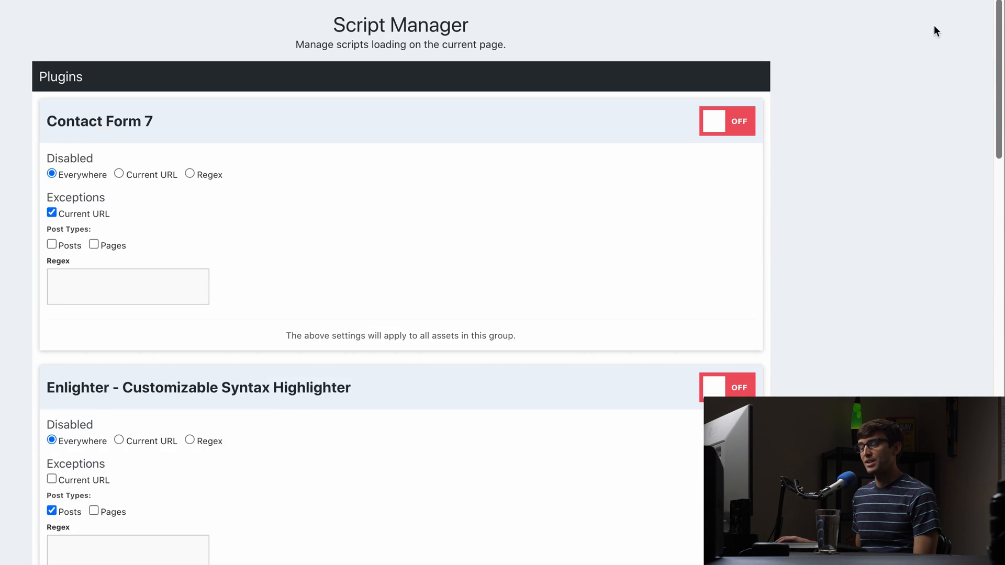
scroll("down", 3)
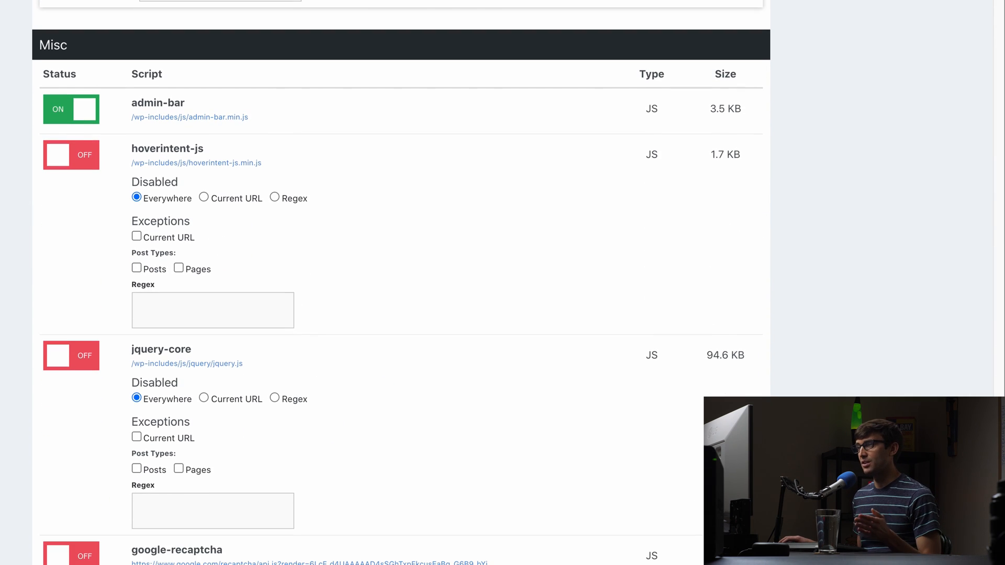
scroll("down", 3)
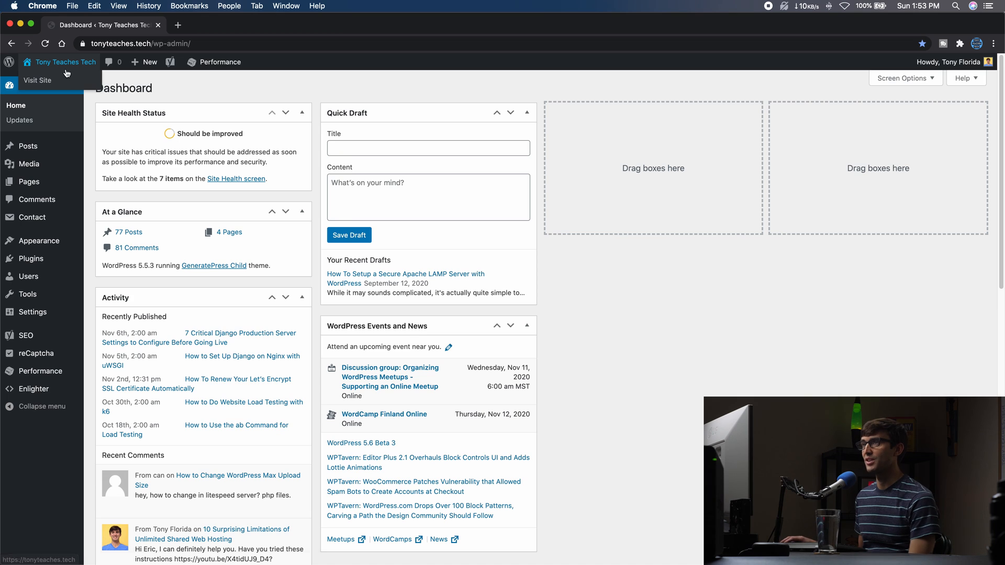
Step: Re-analyze the site in the second PageSpeed window, scoring 100 mobile with 17 requests and 128 kB
left_click(37, 80)
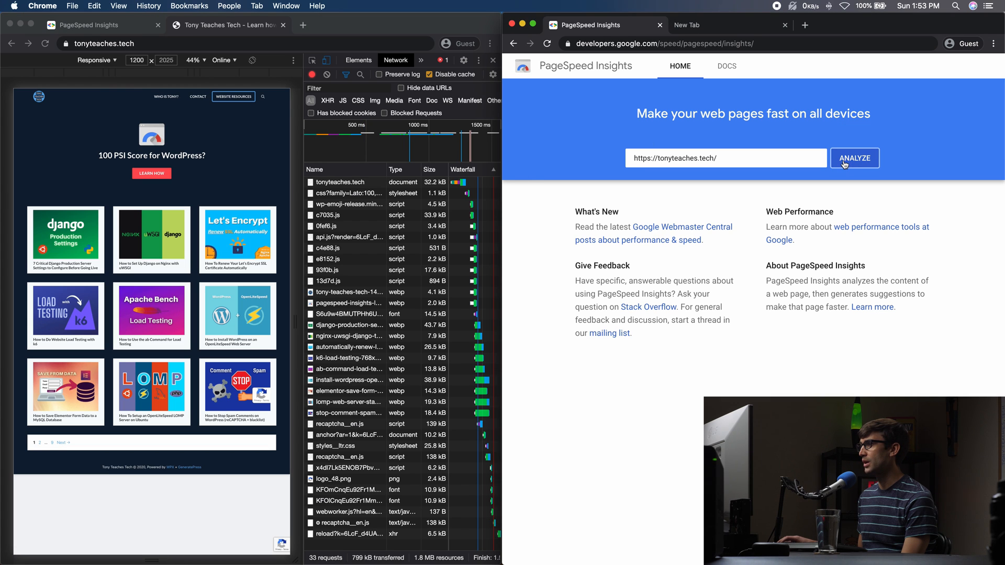
left_click(854, 158)
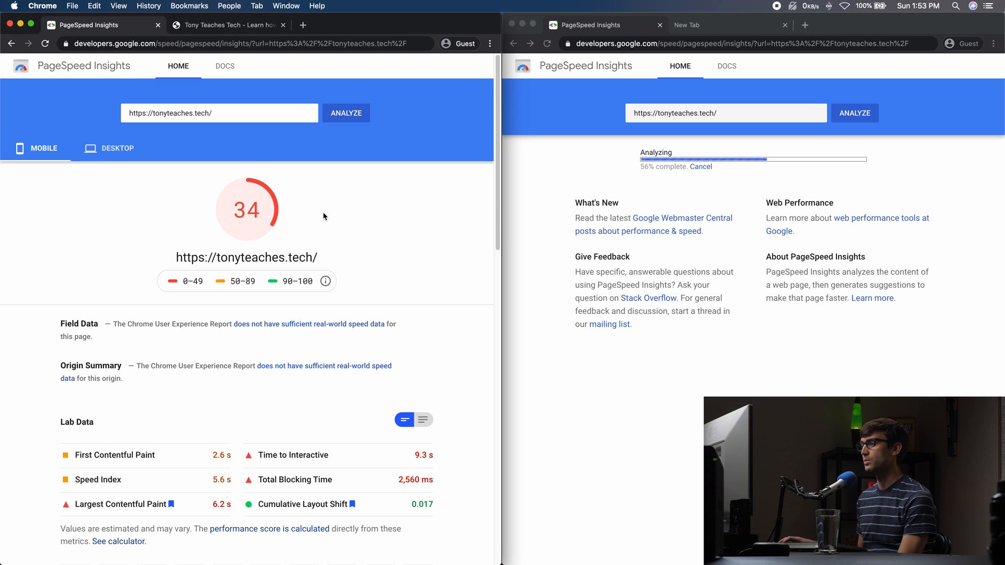
mouse_move(336, 202)
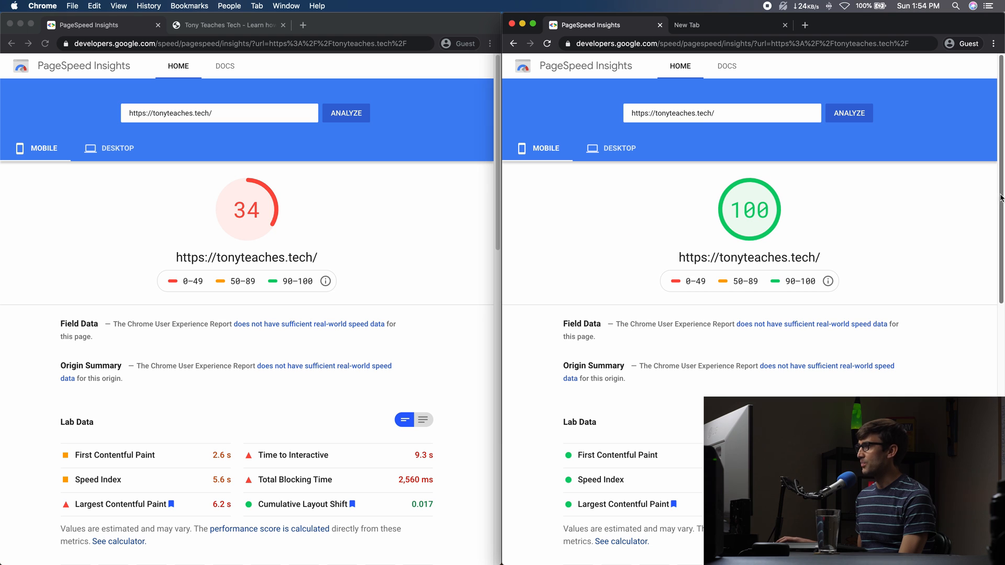
scroll("down", 3)
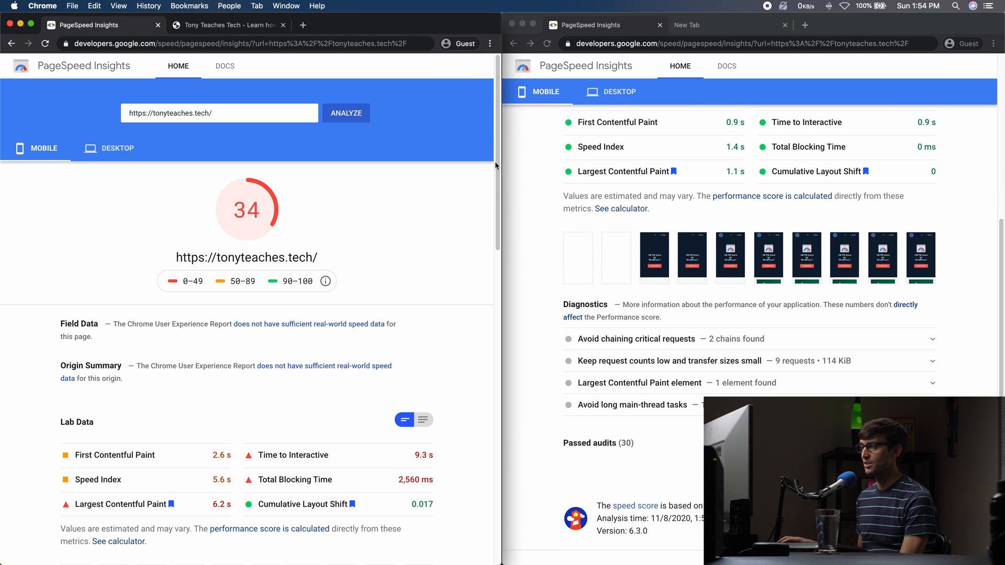
scroll("down", 3)
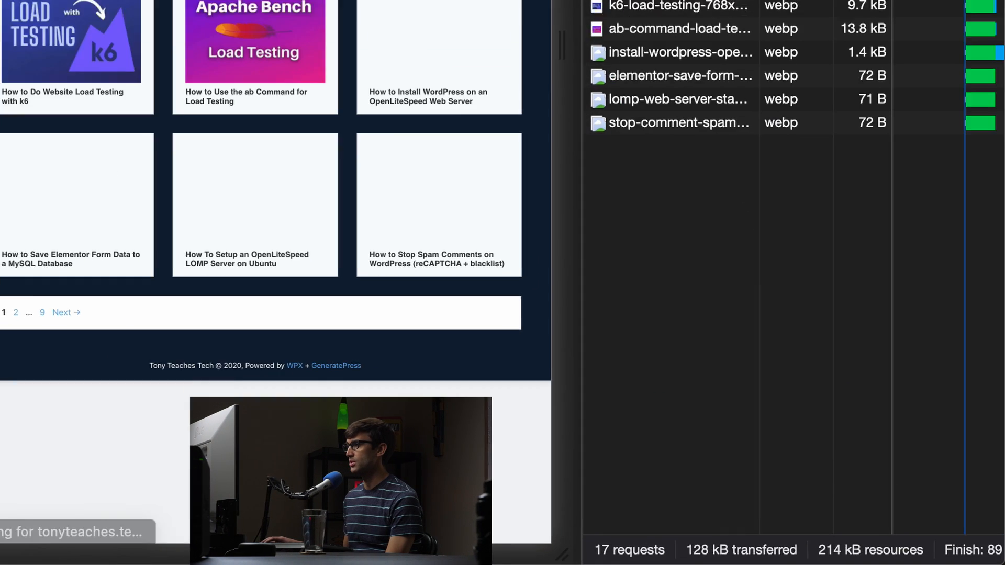
Step: Inspect a request's Timing breakdown in the Network panel, then dismiss it
scroll("down", 3)
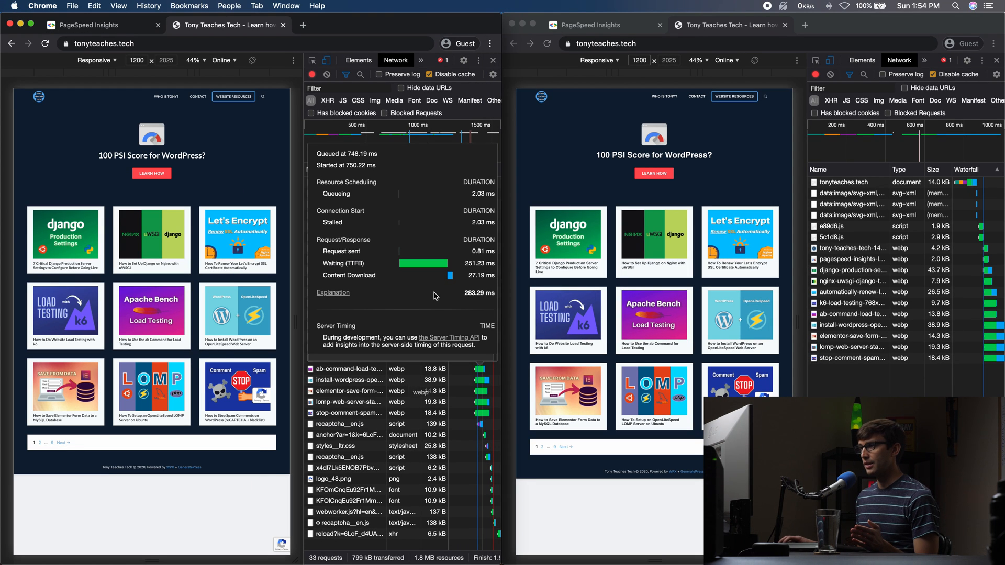
left_click(350, 435)
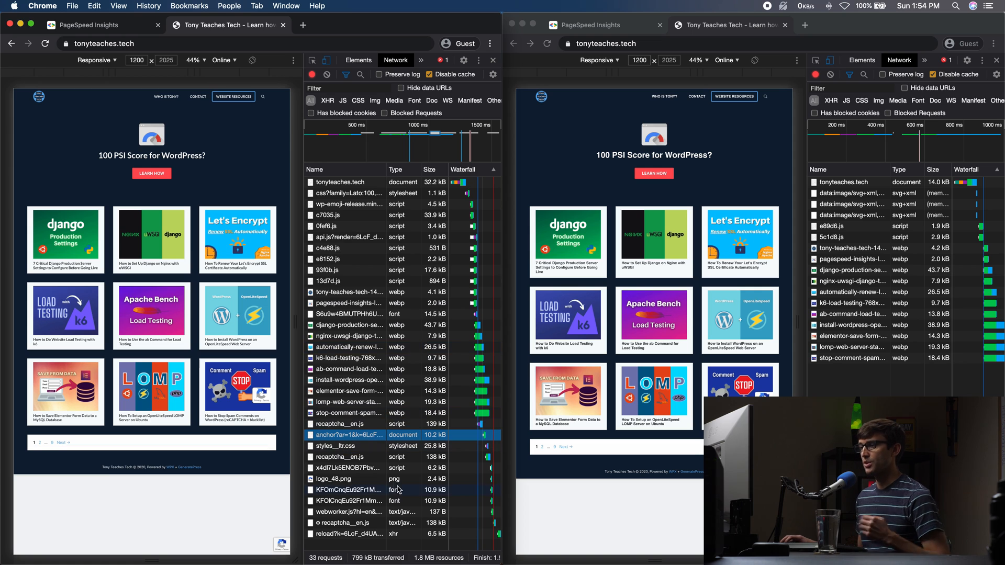
mouse_move(334, 478)
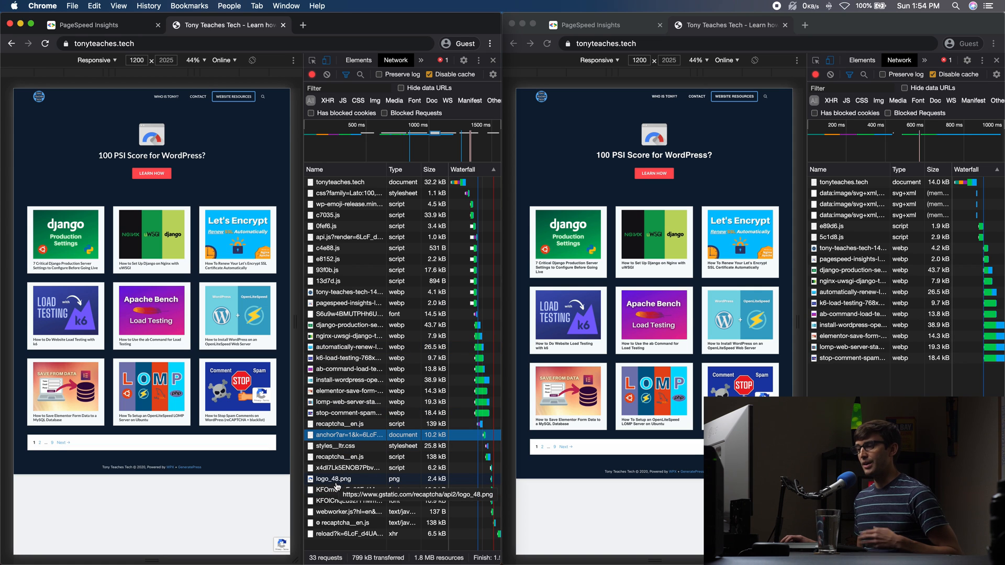